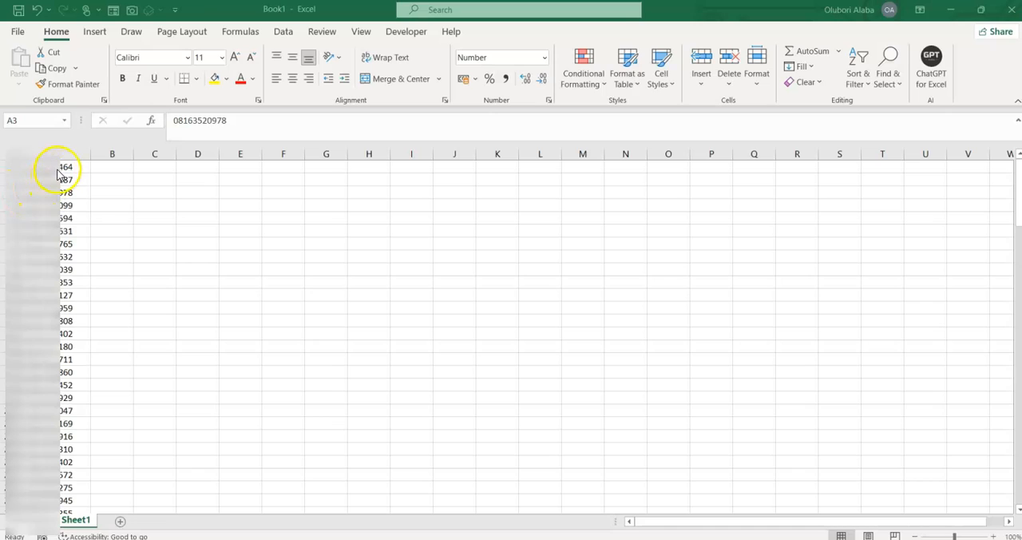
Step: After selecting a phone number in Excel, launch Google Contacts from Chrome's Google apps grid
click(66, 166)
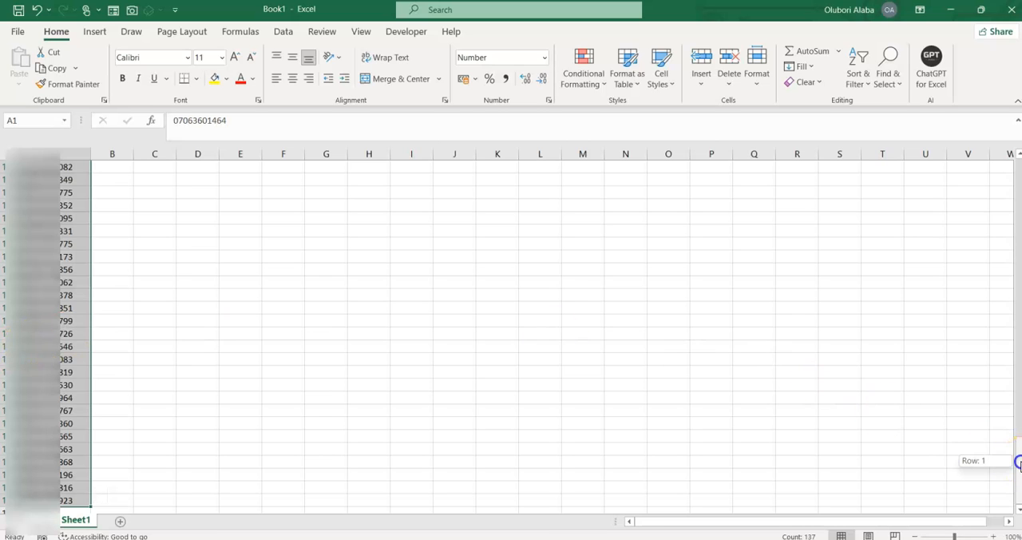
scroll(down, 3)
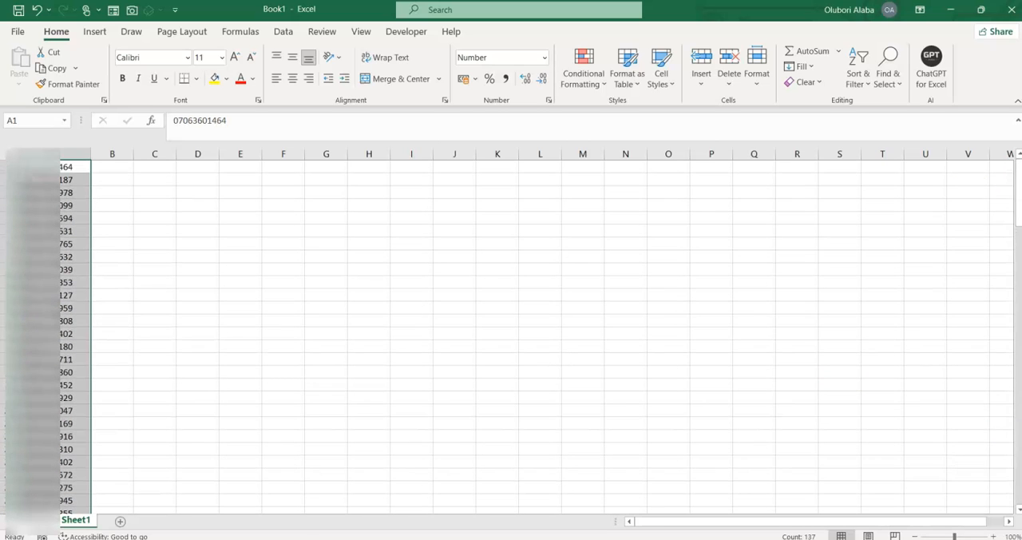
mouse_move(31, 317)
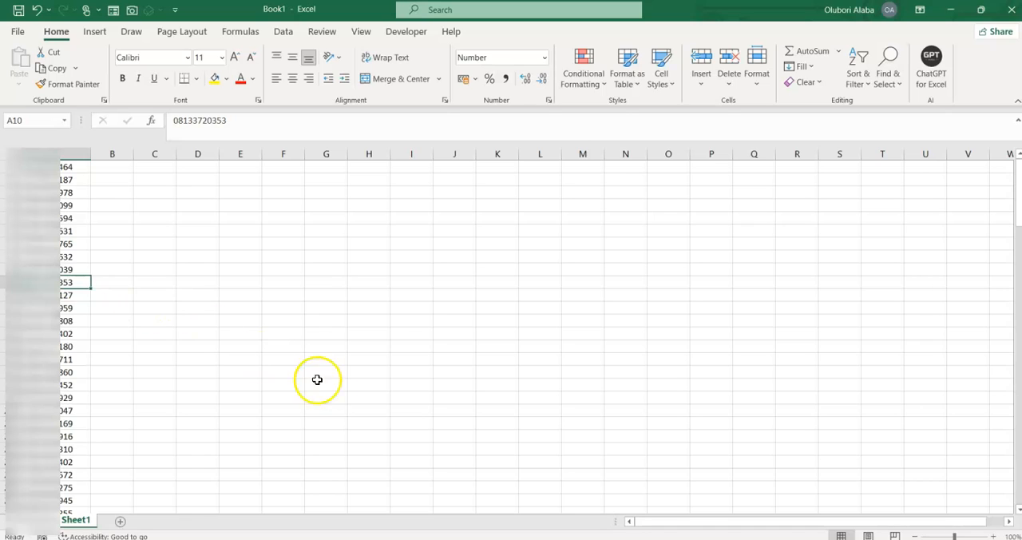
mouse_move(141, 333)
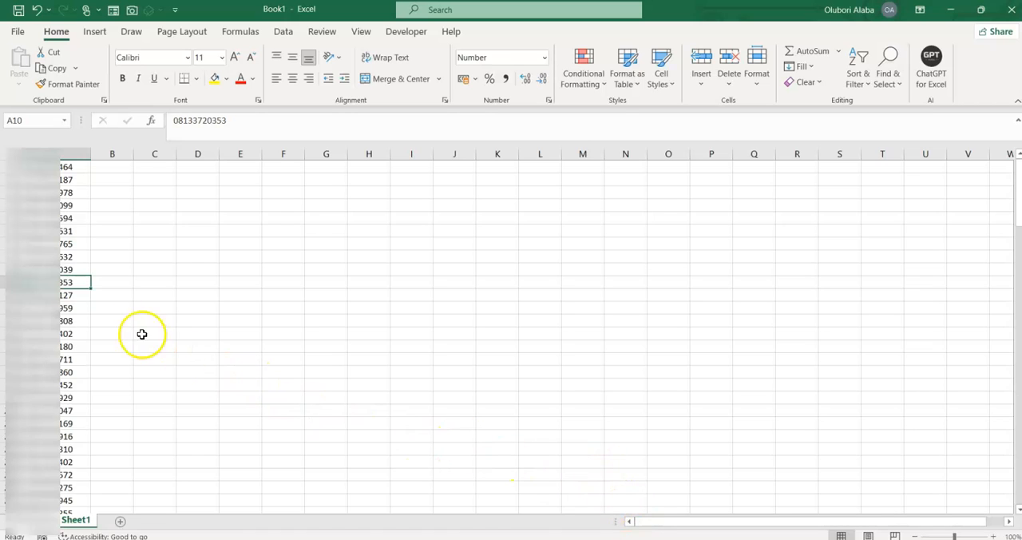
mouse_move(59, 190)
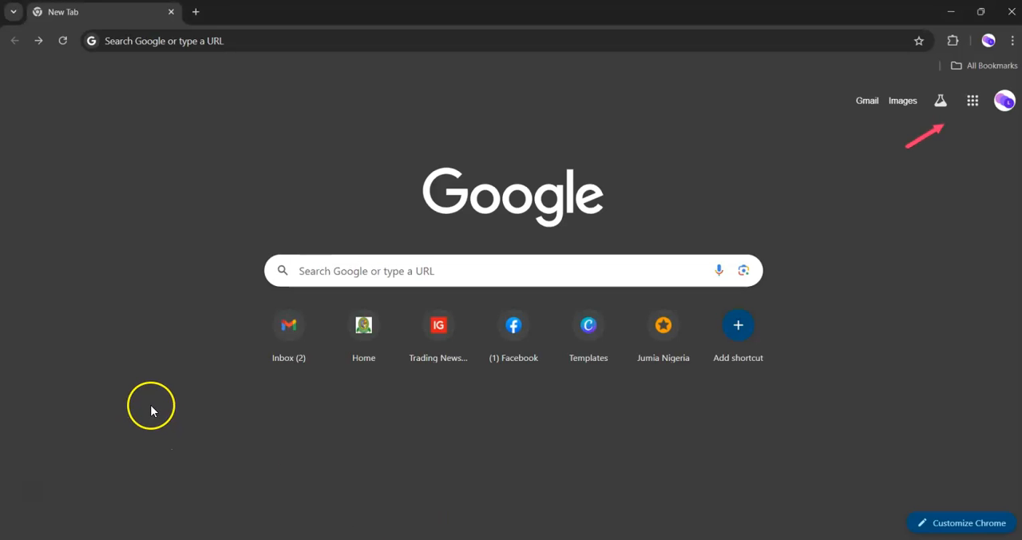
mouse_move(972, 108)
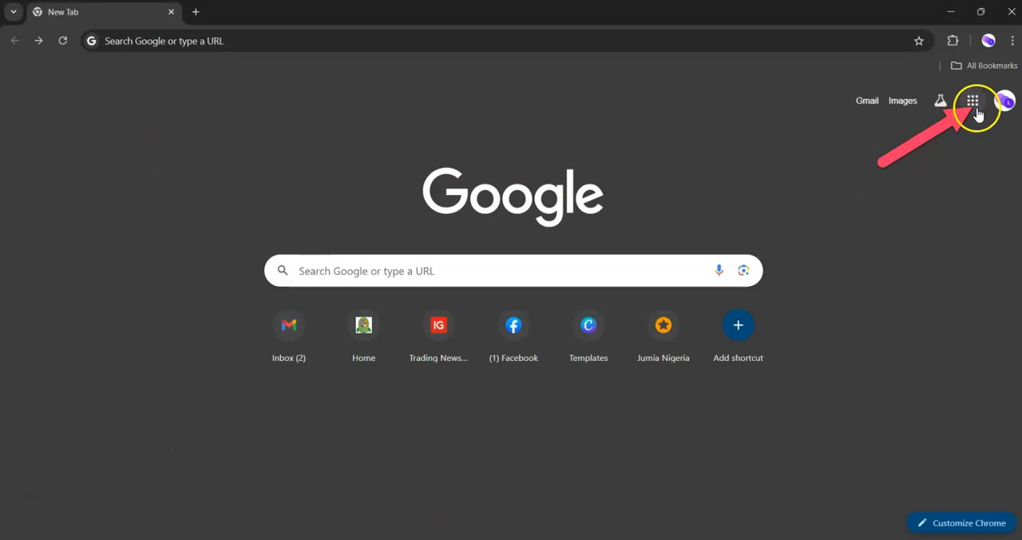
click(972, 101)
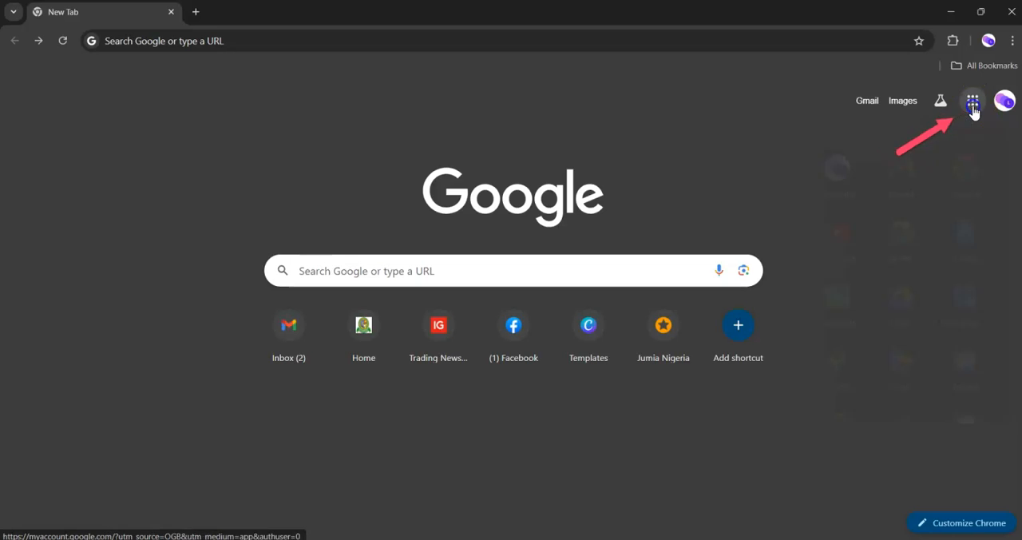
click(971, 100)
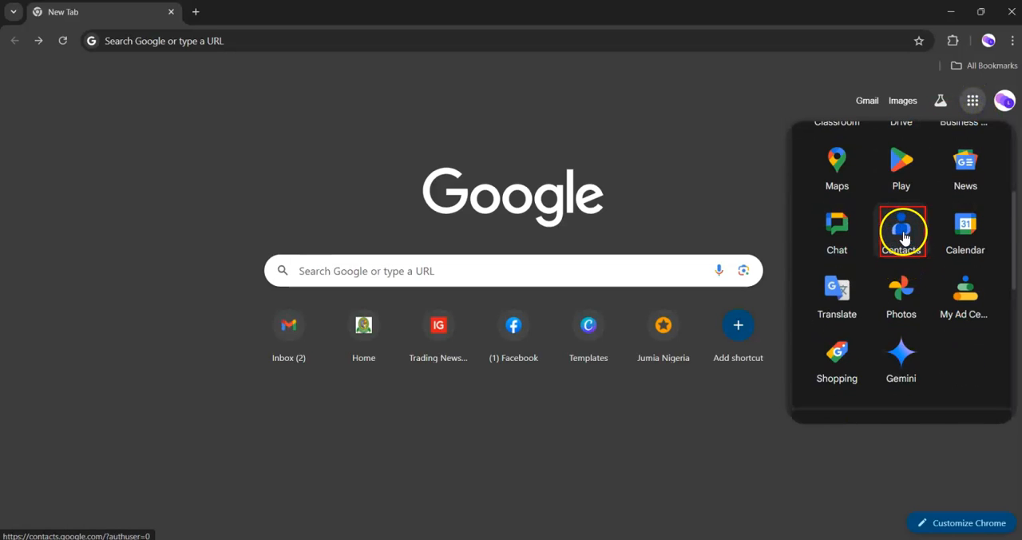
click(900, 230)
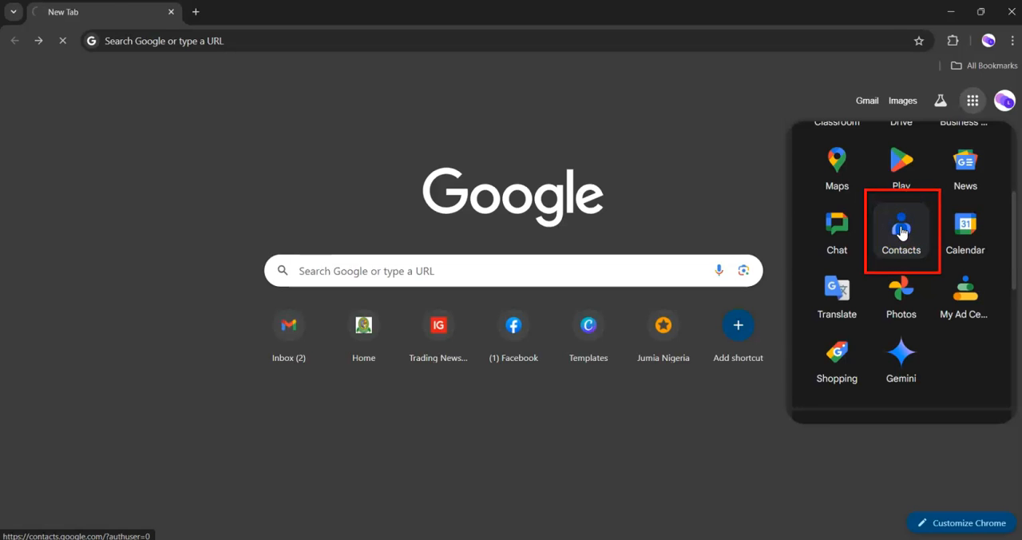
click(901, 231)
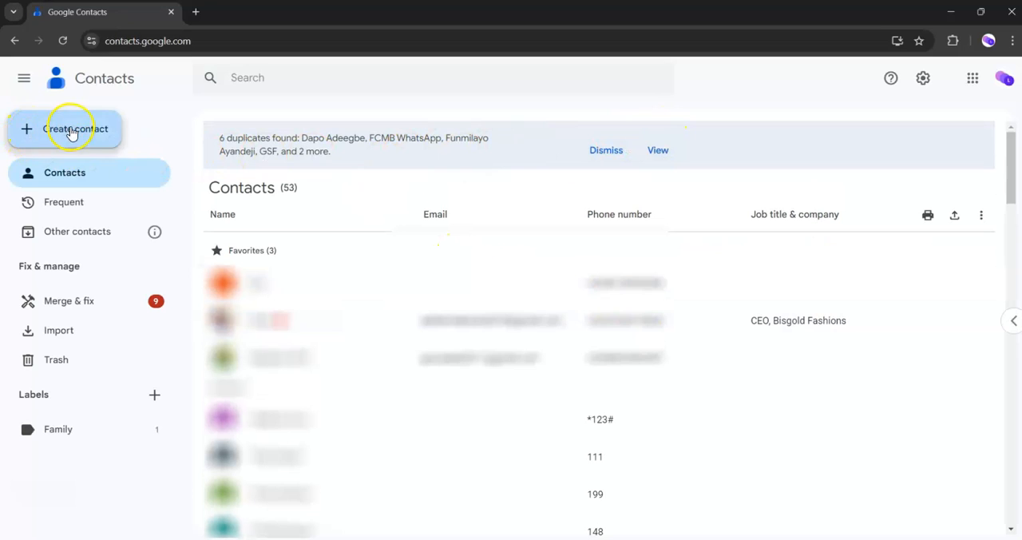
Step: Start a single new contact and dismiss the profile picture suggestion
click(64, 128)
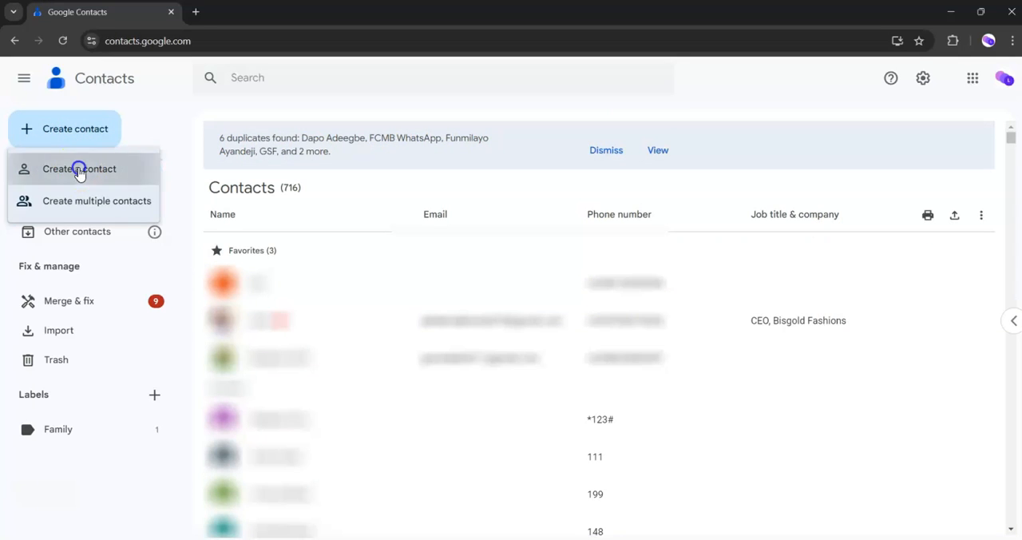
click(79, 168)
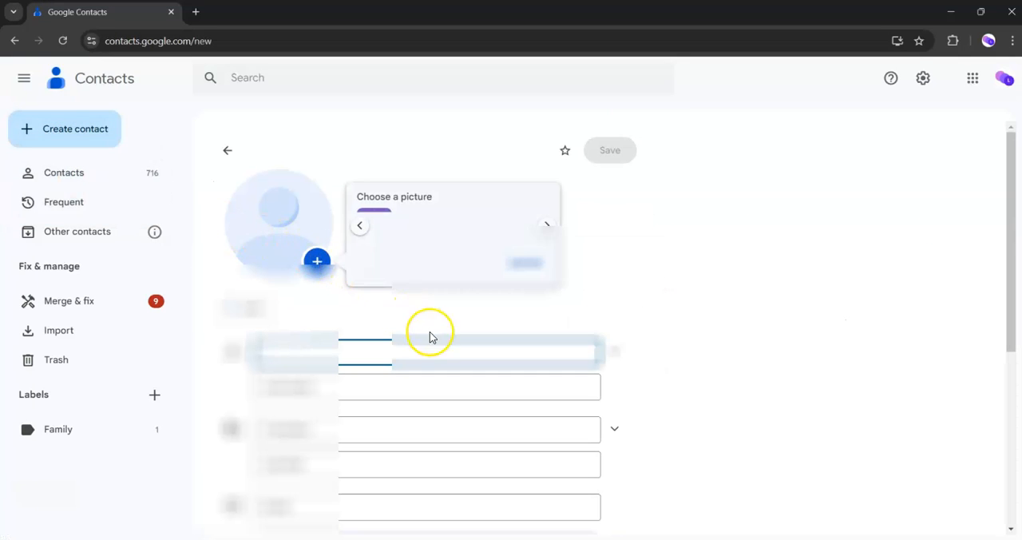
click(346, 351)
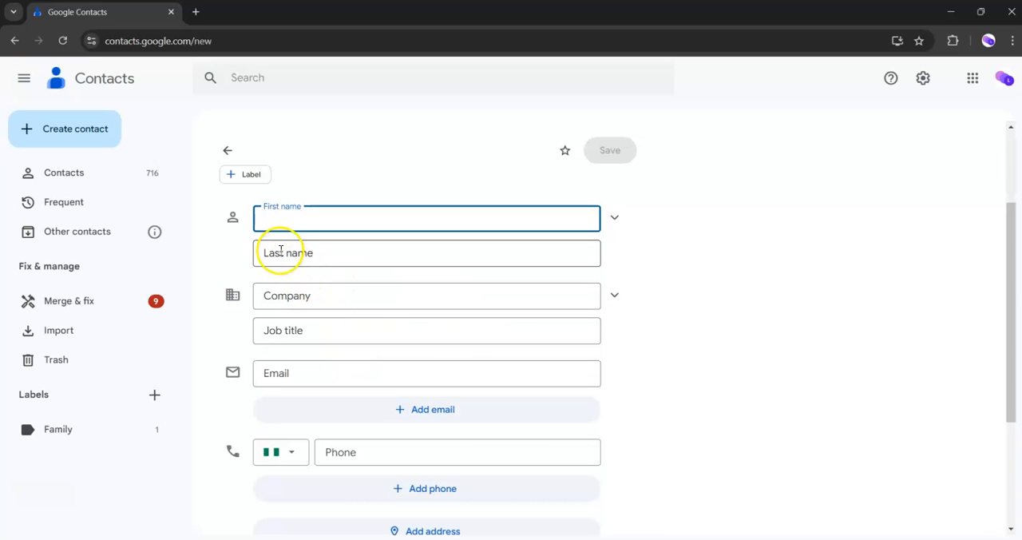
Step: Enter first name GP and last name One, fixing the first-name typo
click(426, 218)
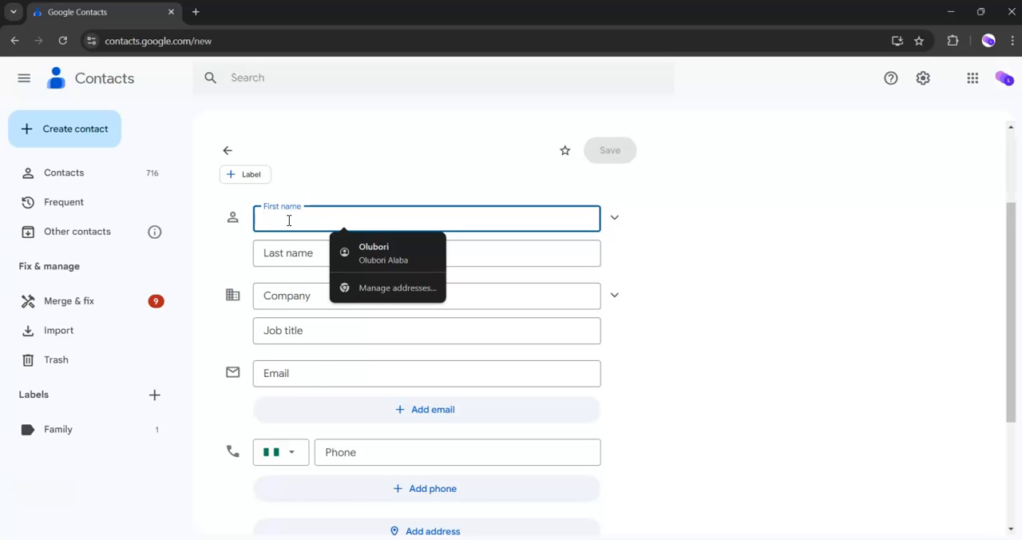
text(GP1)
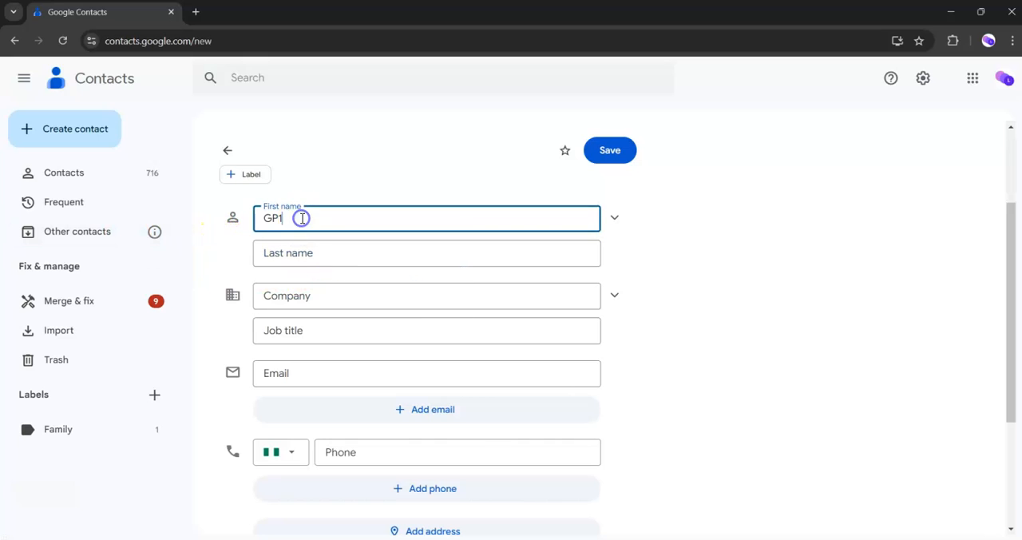
key(Backspace)
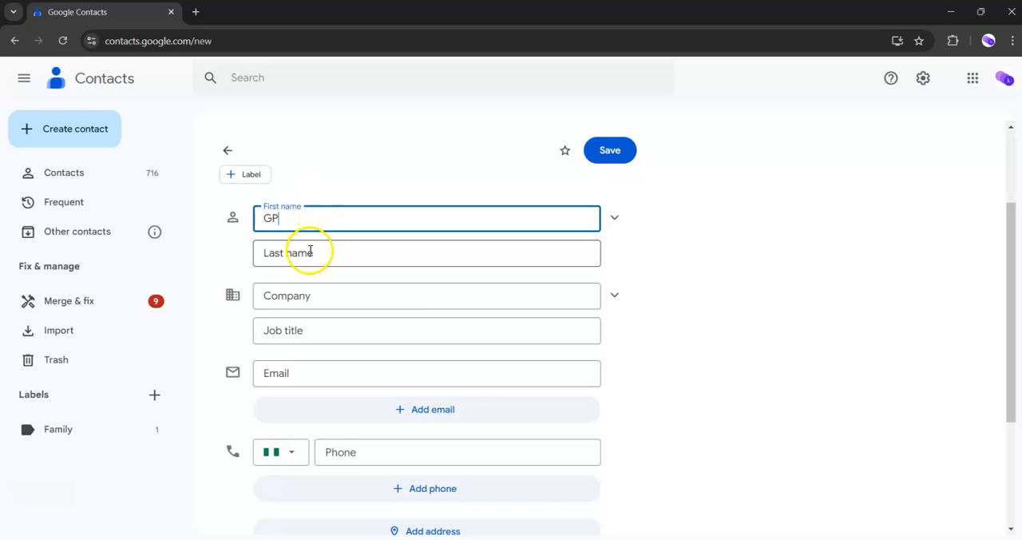
click(426, 252)
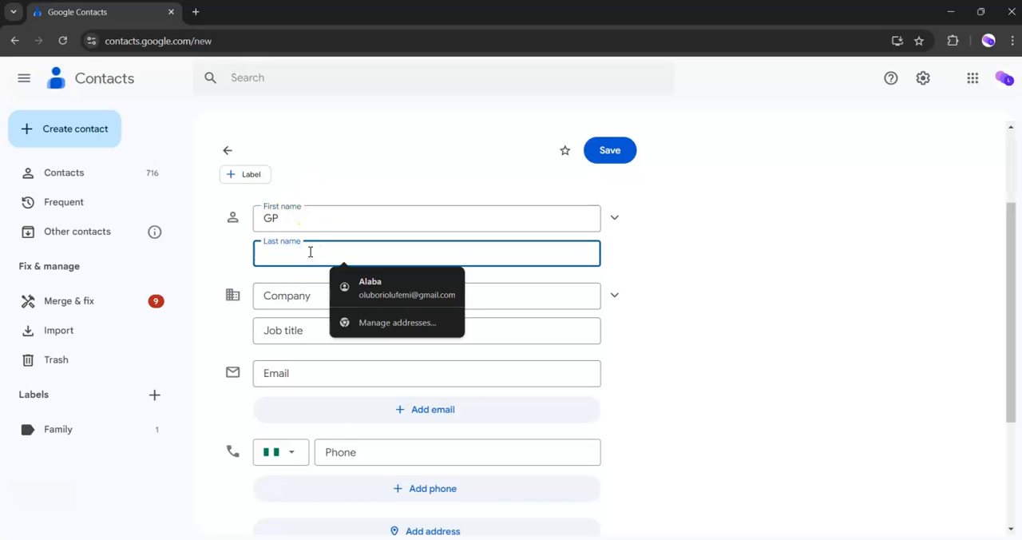
text(One)
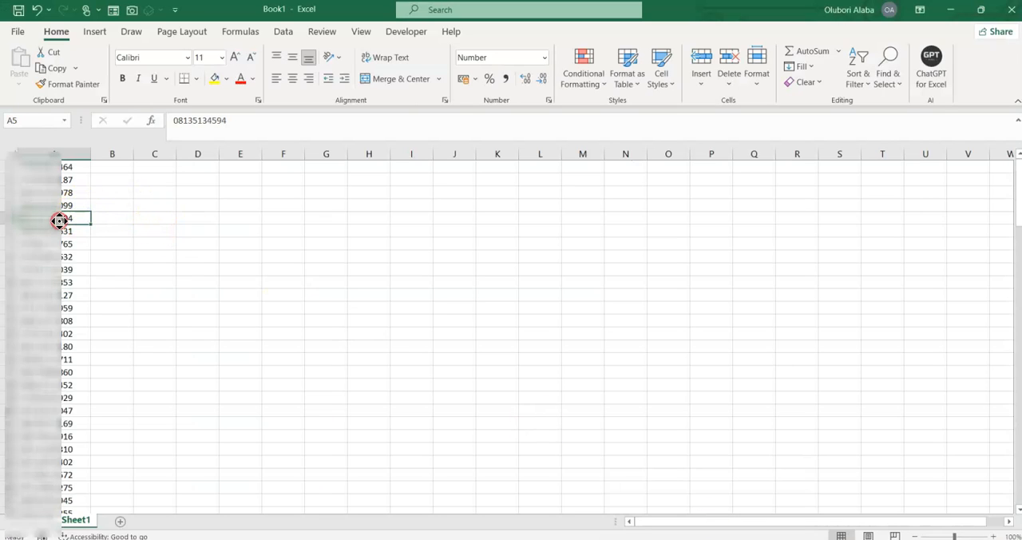
click(43, 167)
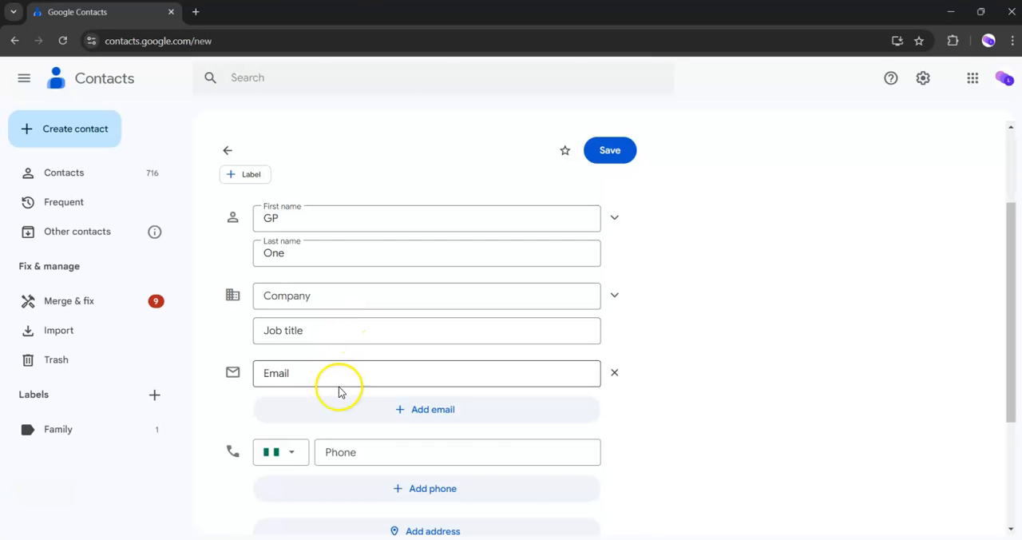
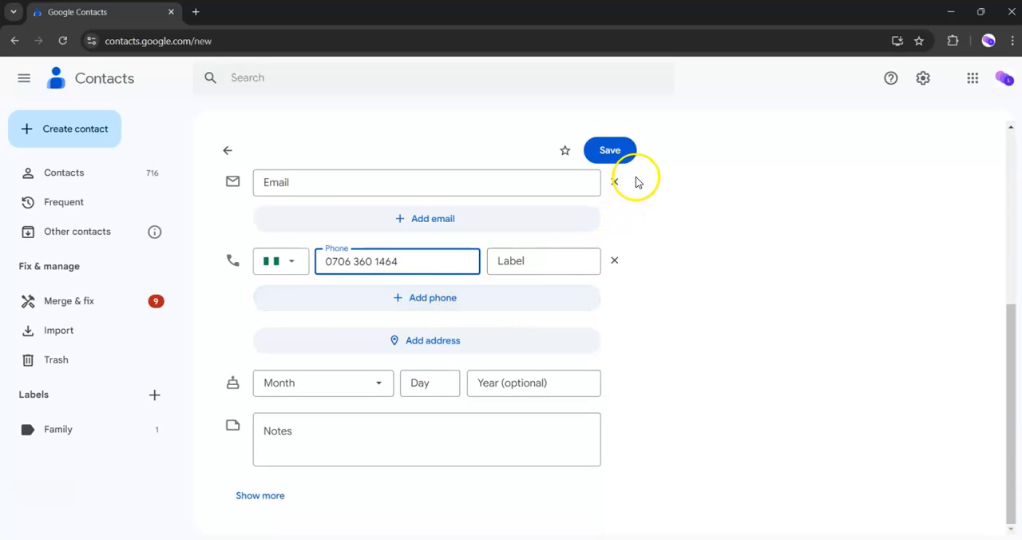
click(609, 150)
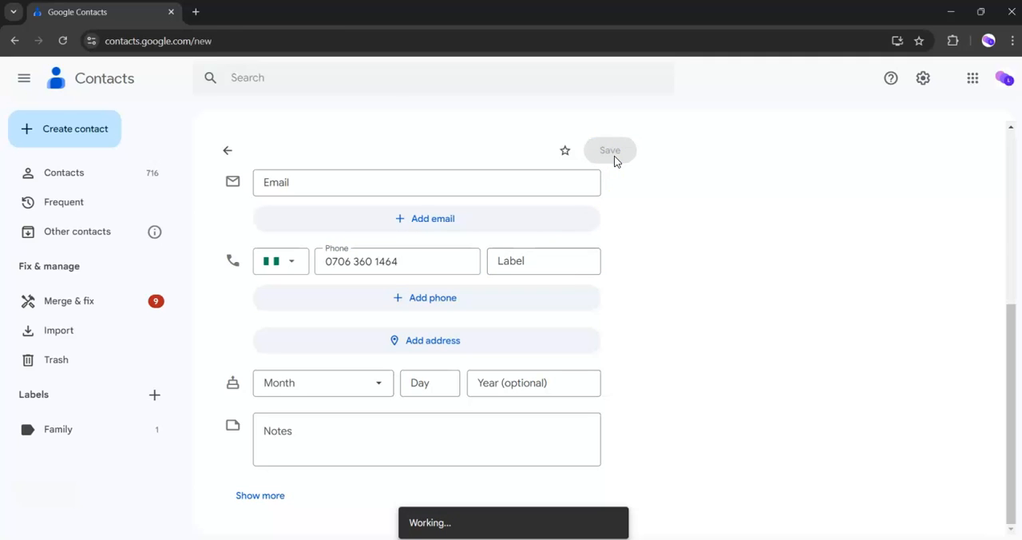
click(609, 150)
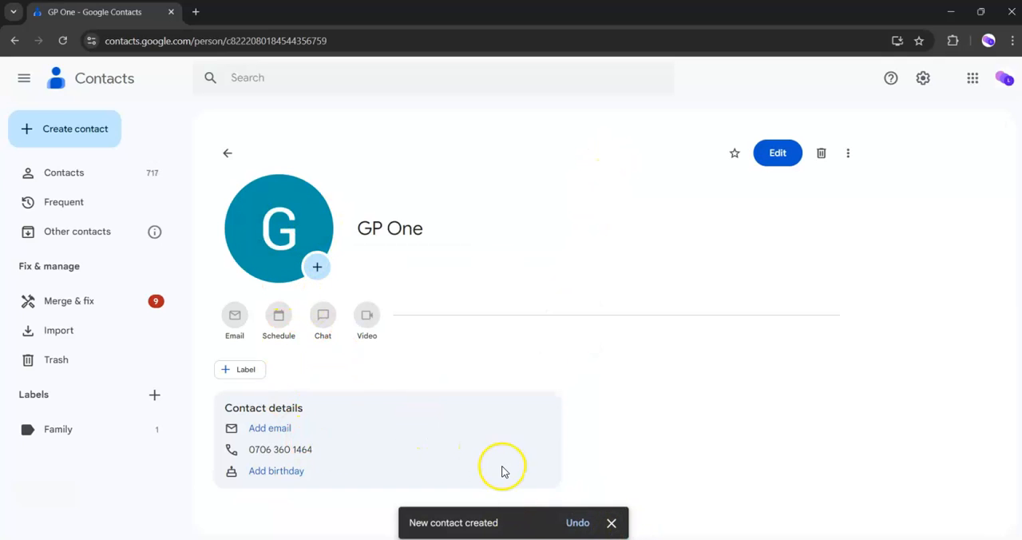
mouse_move(847, 153)
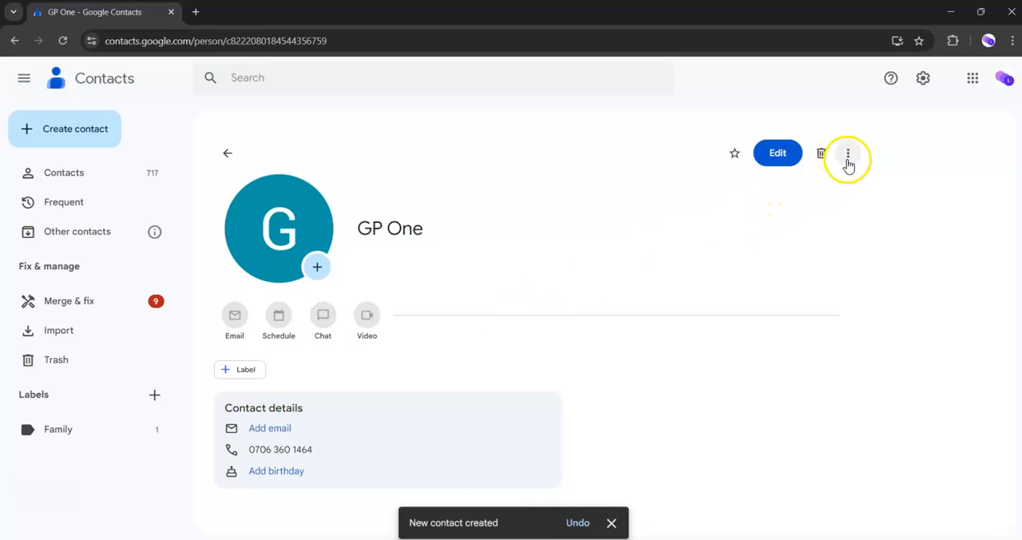
mouse_move(797, 200)
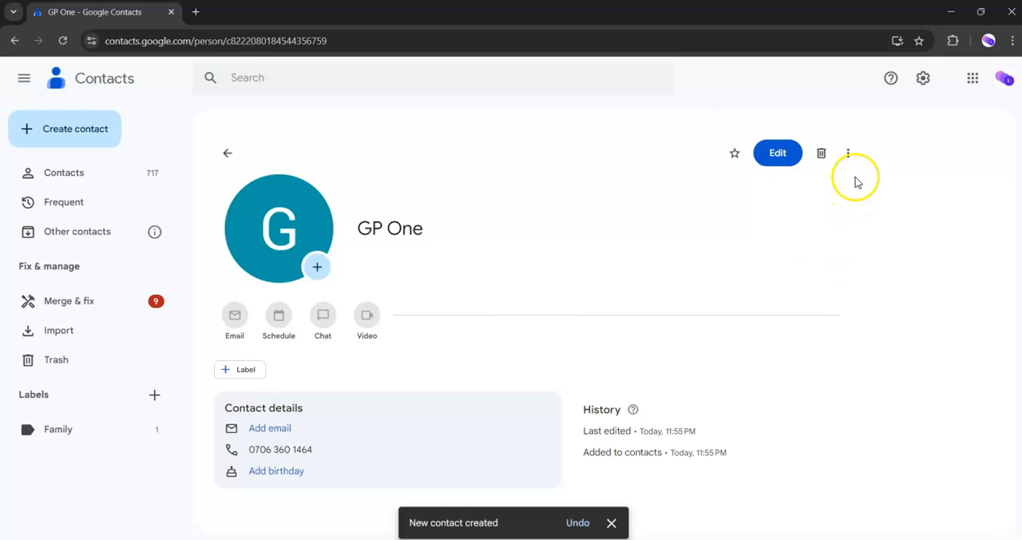
Step: Export GP One from its More actions menu as a Google CSV download
click(848, 153)
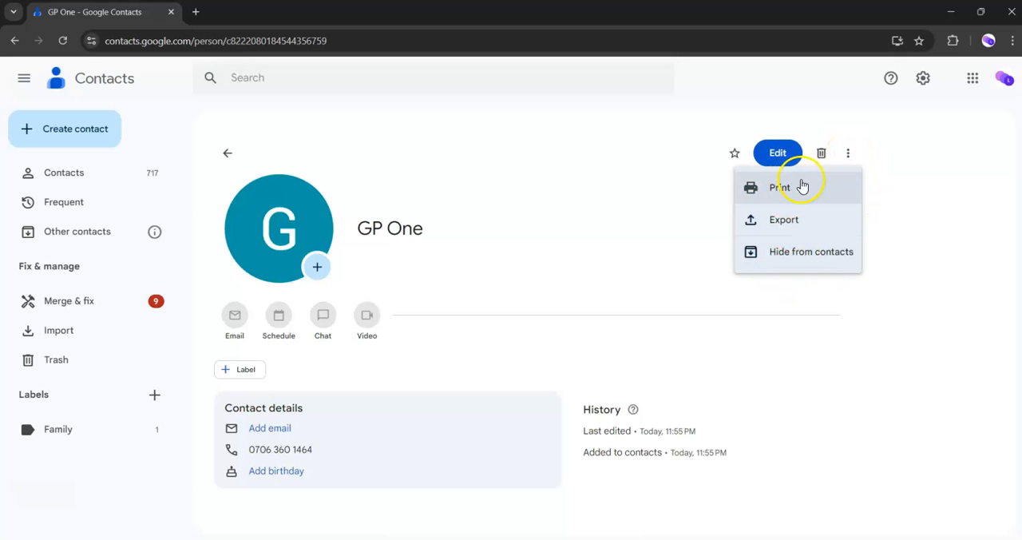
mouse_move(782, 219)
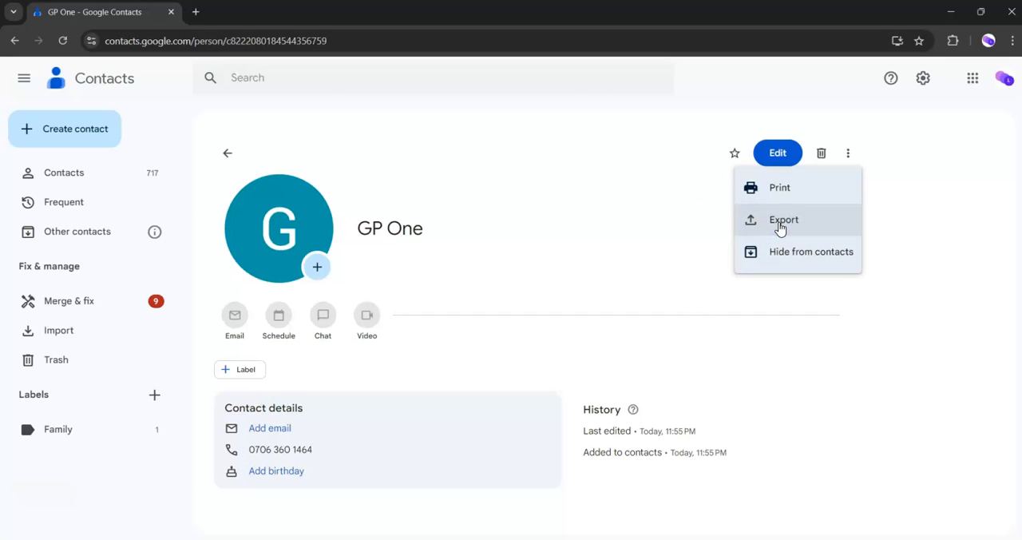
click(783, 219)
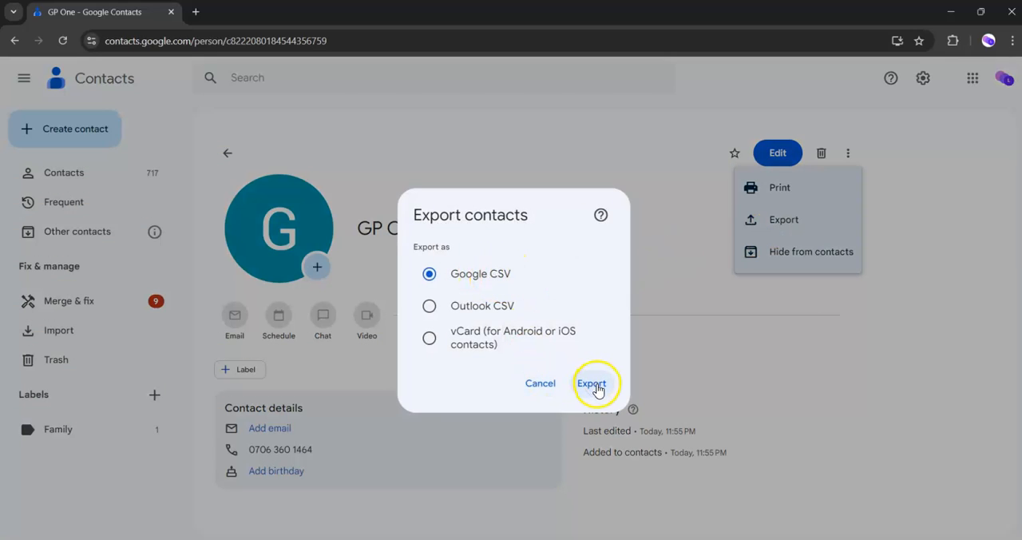
click(591, 384)
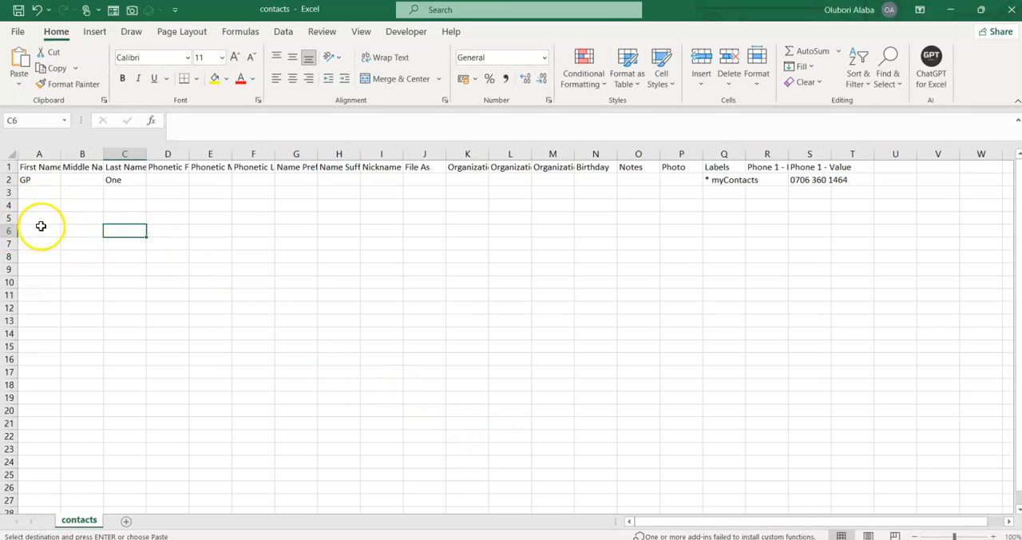
mouse_move(504, 376)
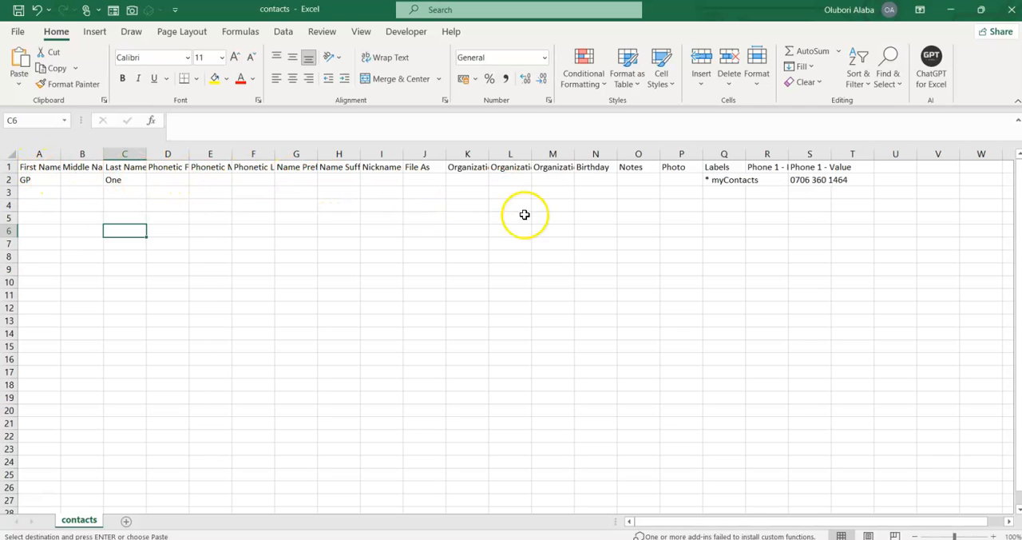
click(38, 167)
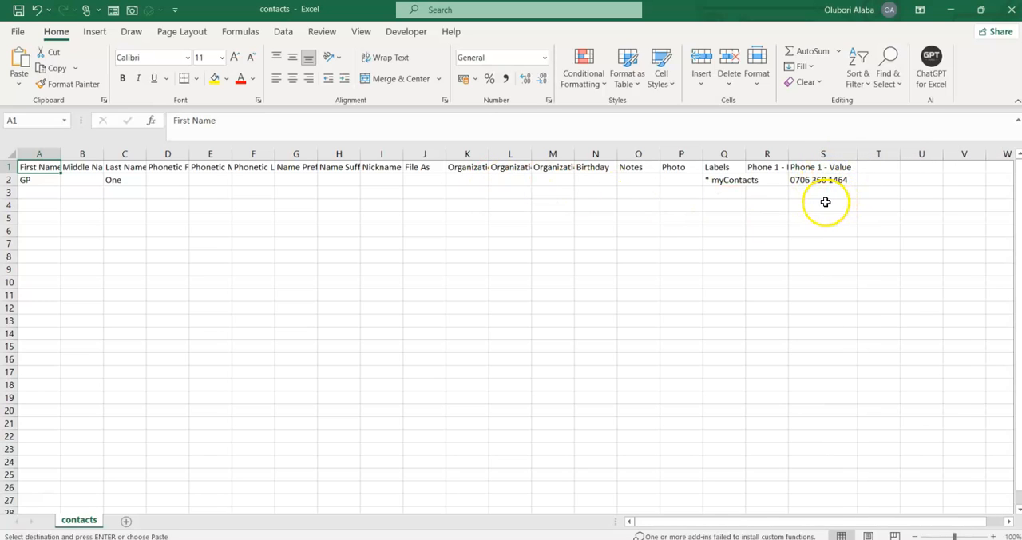
click(822, 179)
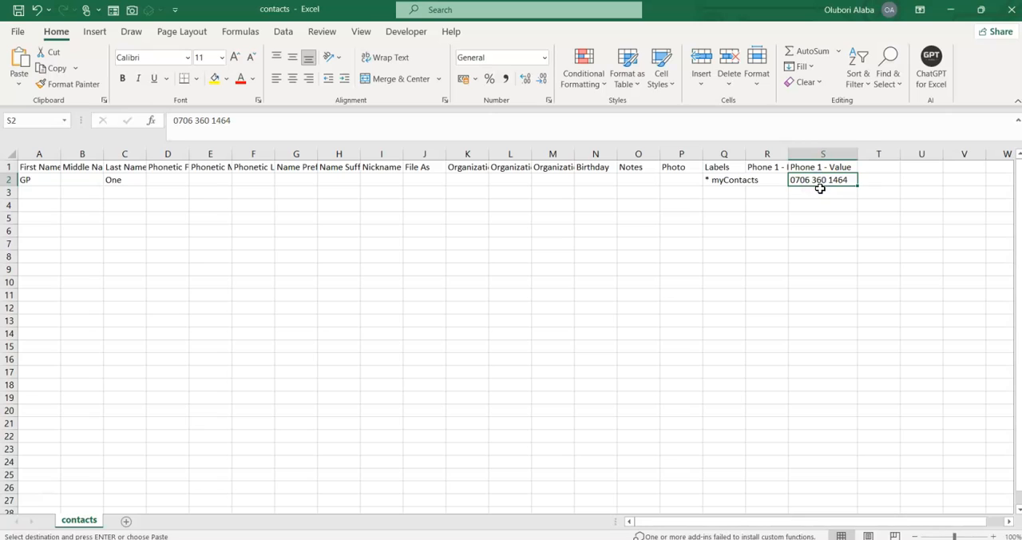
click(38, 180)
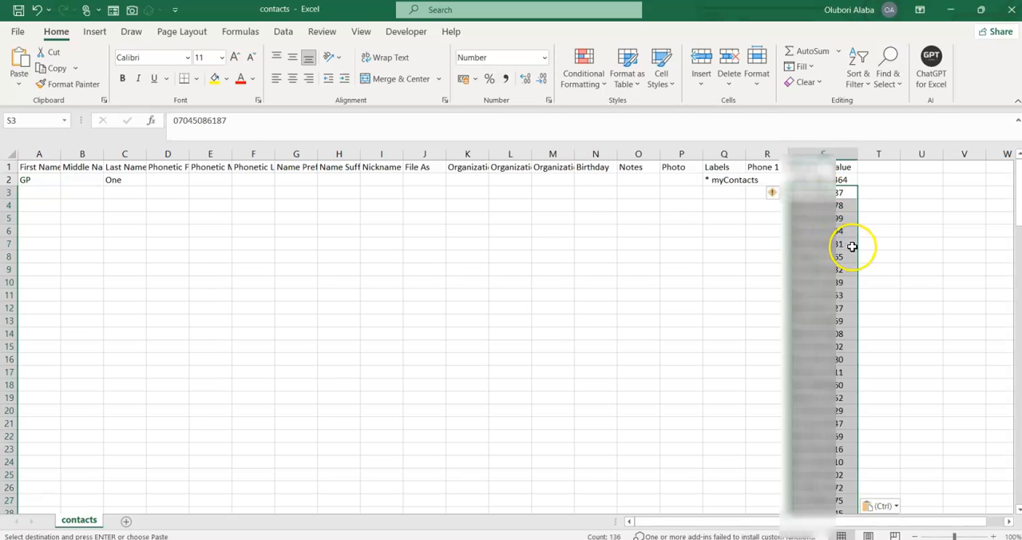
Step: Scroll down to check the 136 pasted phone numbers beneath GP One's number
scroll(down, 3)
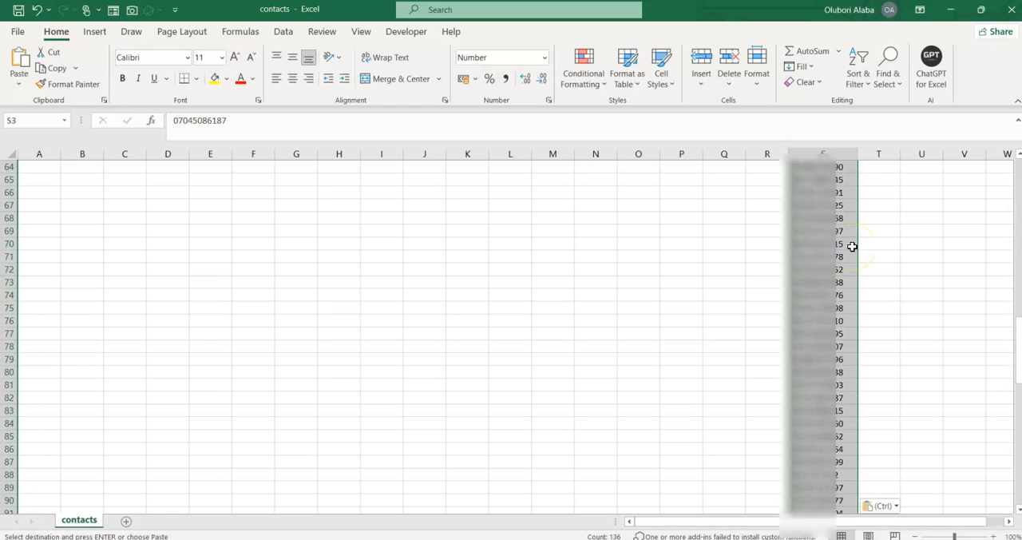
scroll(down, 3)
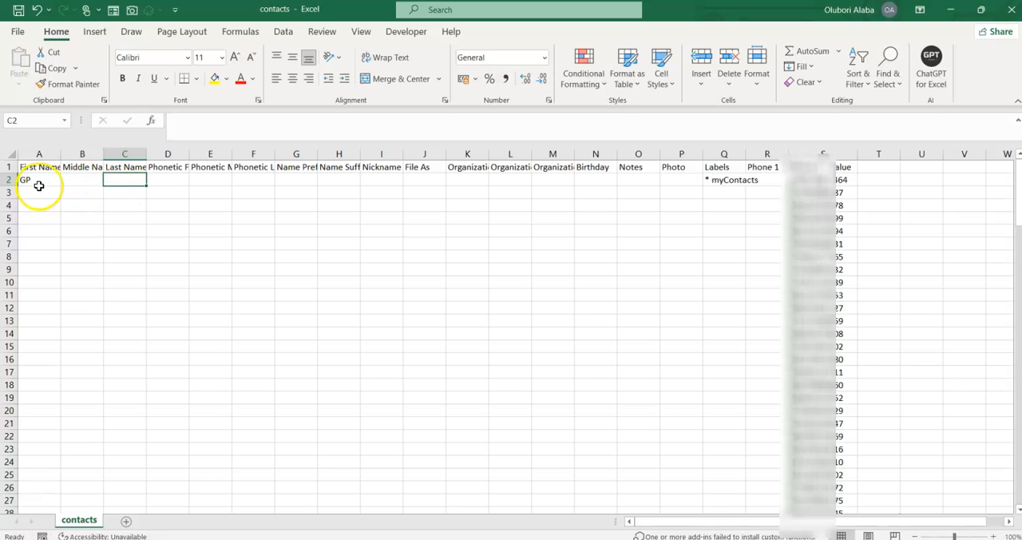
Step: Enter the first names GP 1 and GP 2 in the First Name column
click(38, 179)
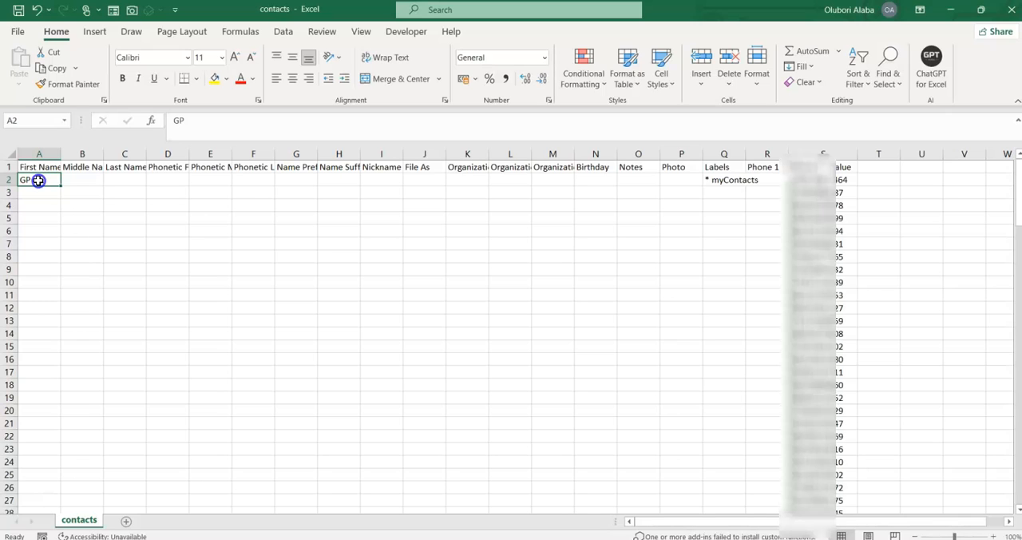
text(1)
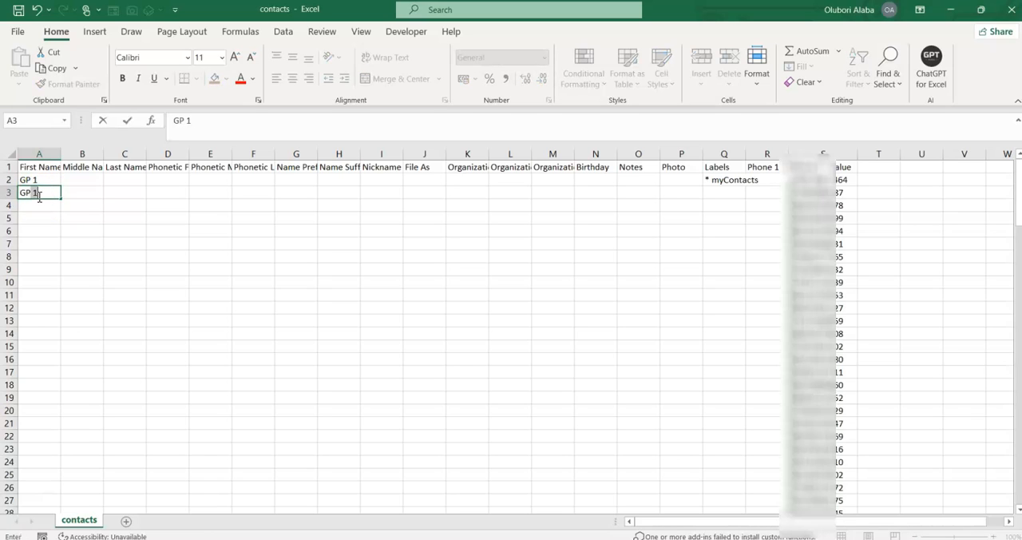
text(GP2)
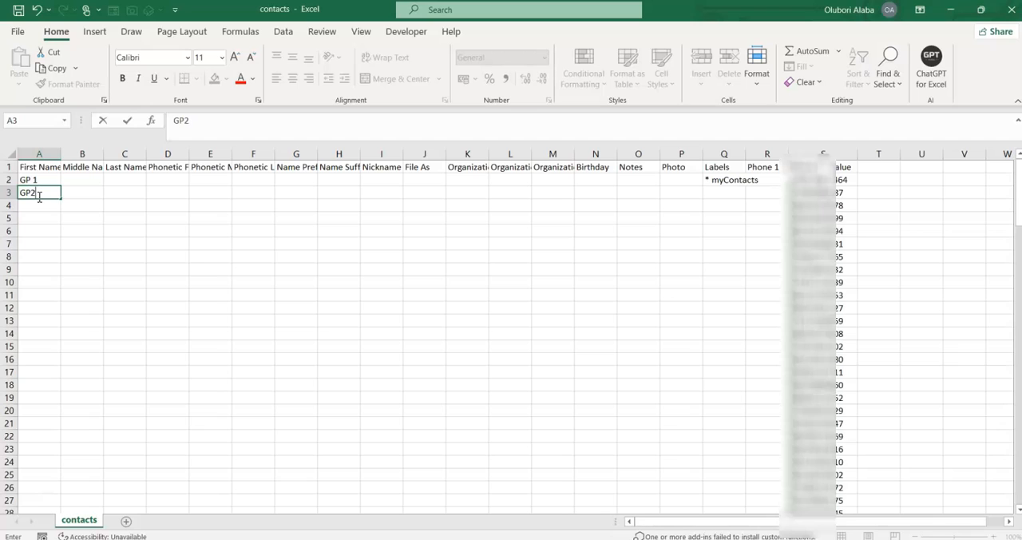
key(Backspace)
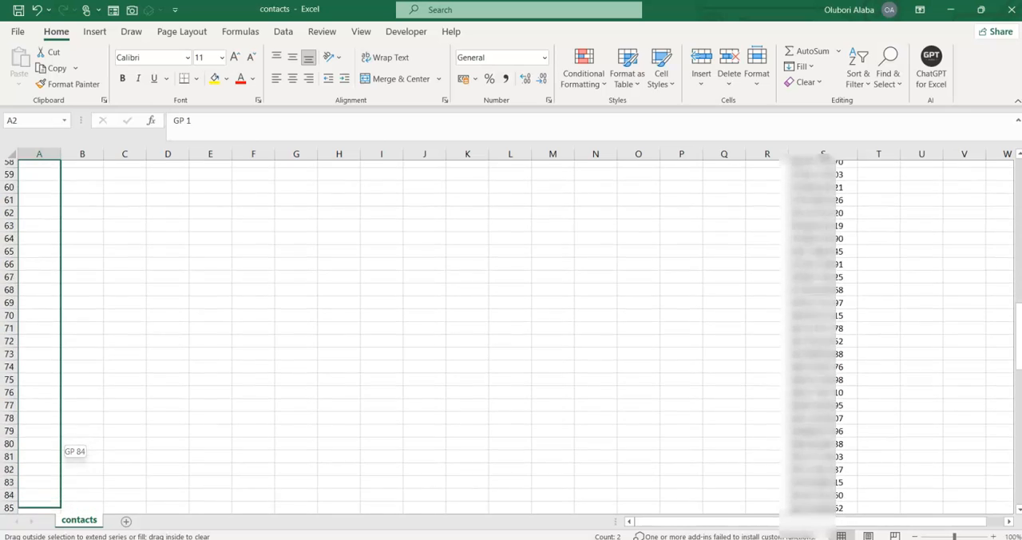
Step: Fill the numbered names down to GP 137 and confirm it lines up with the last number
scroll(down, 3)
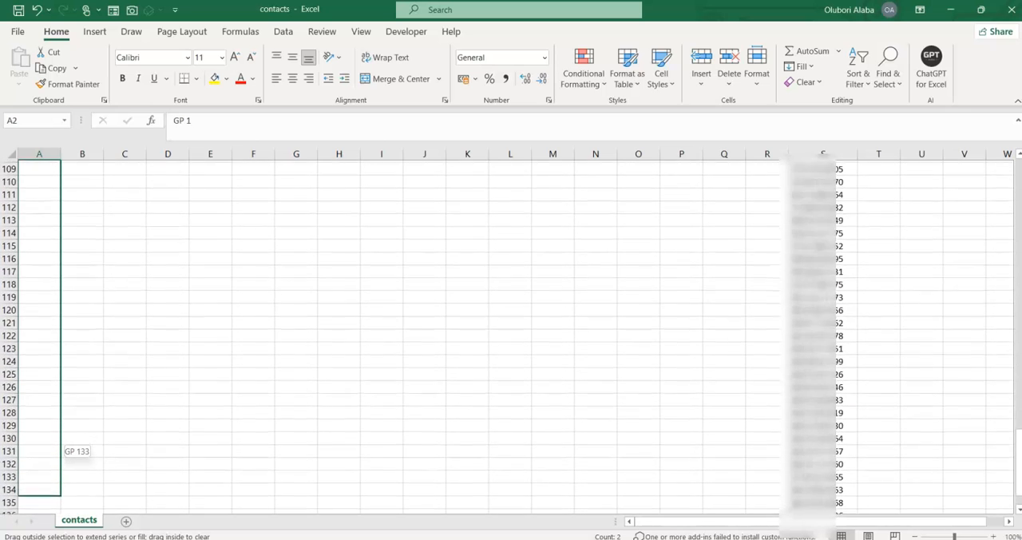
scroll(down, 3)
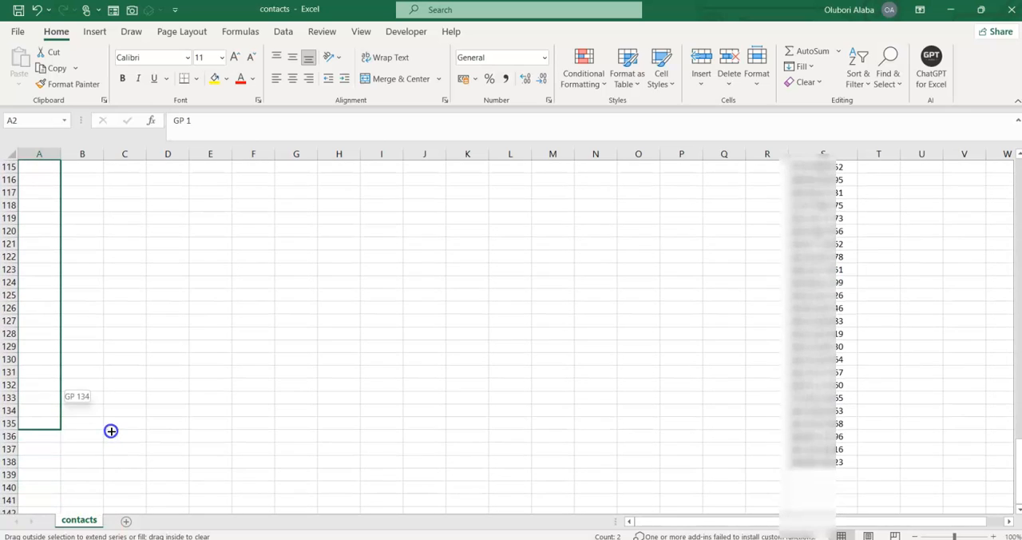
drag(111, 431, 104, 455)
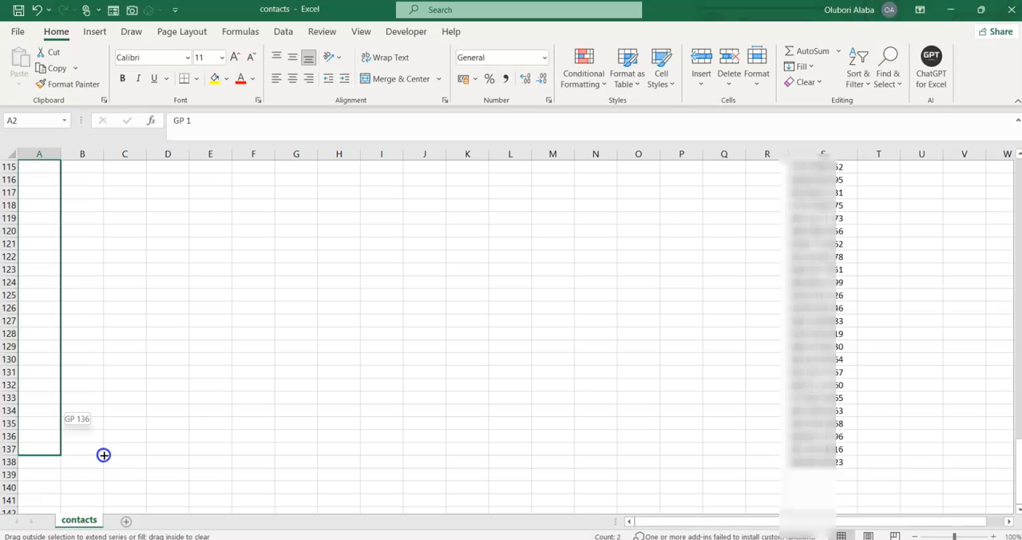
mouse_move(103, 462)
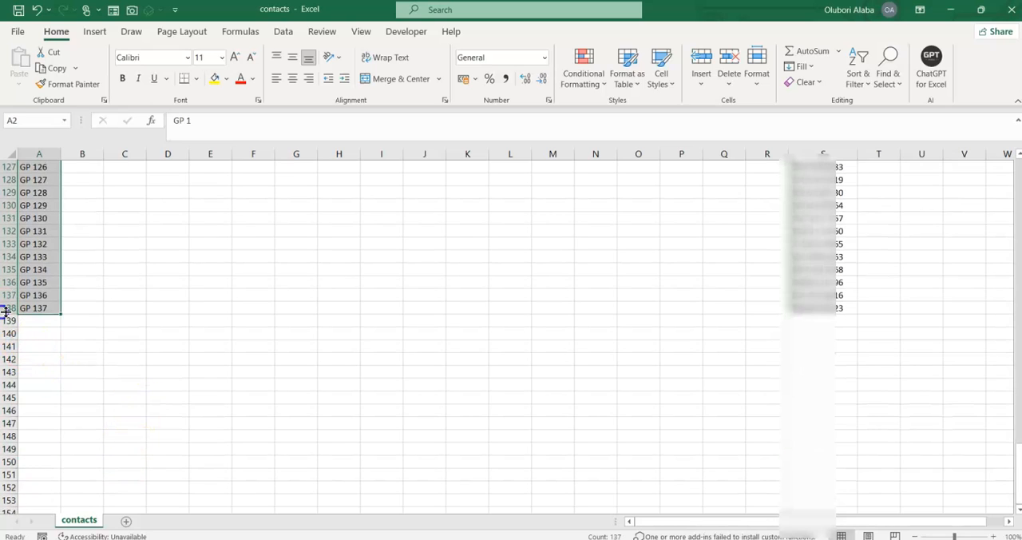
click(81, 321)
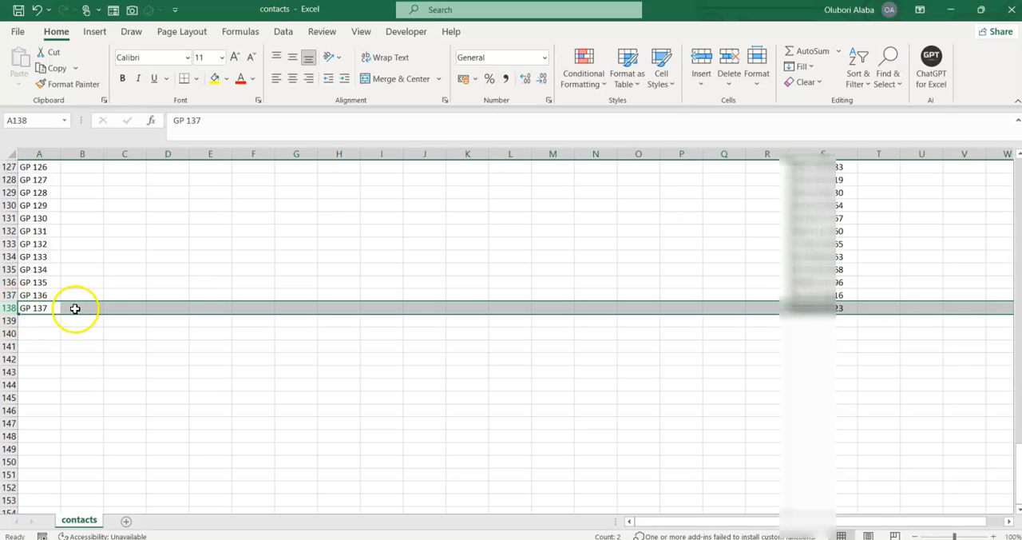
mouse_move(1014, 411)
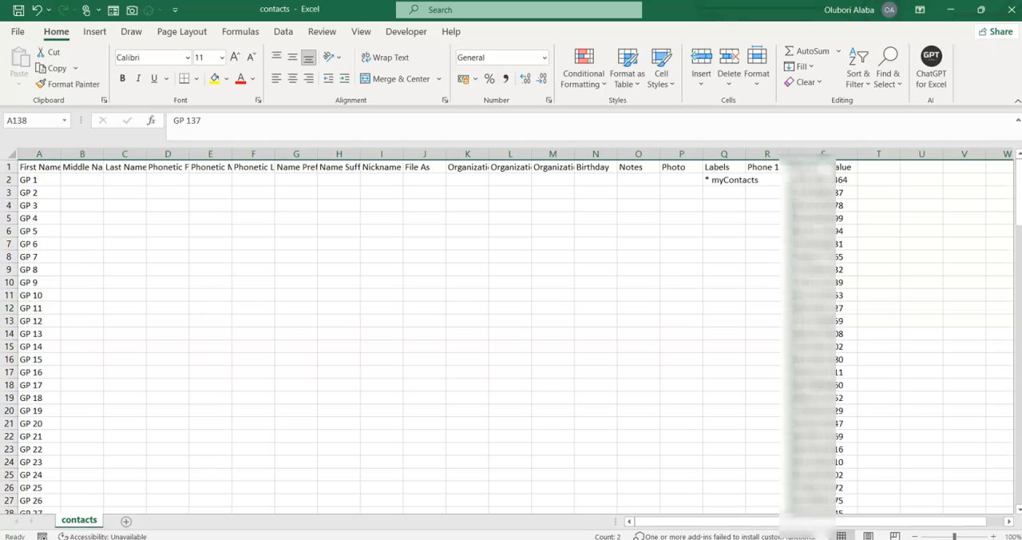
click(381, 294)
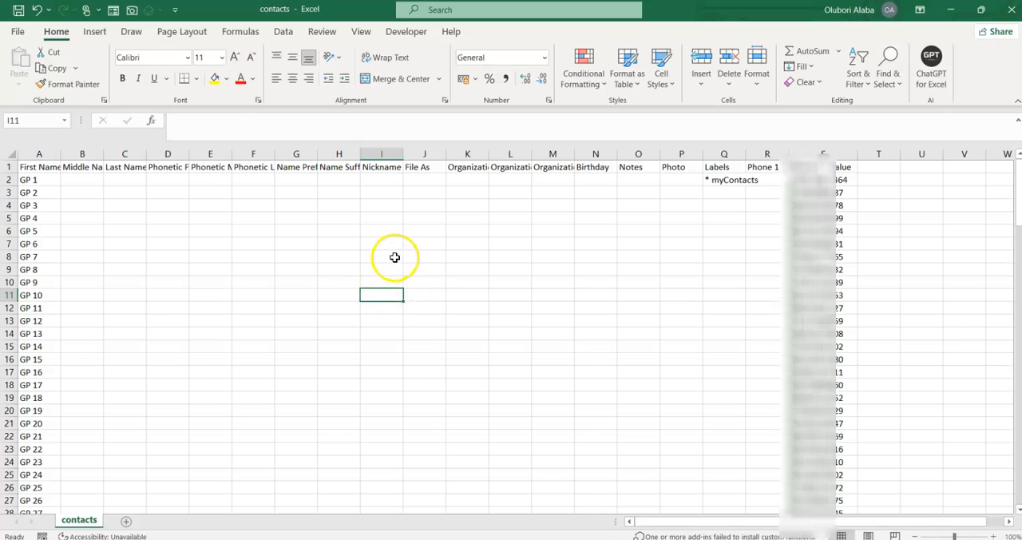
mouse_move(410, 276)
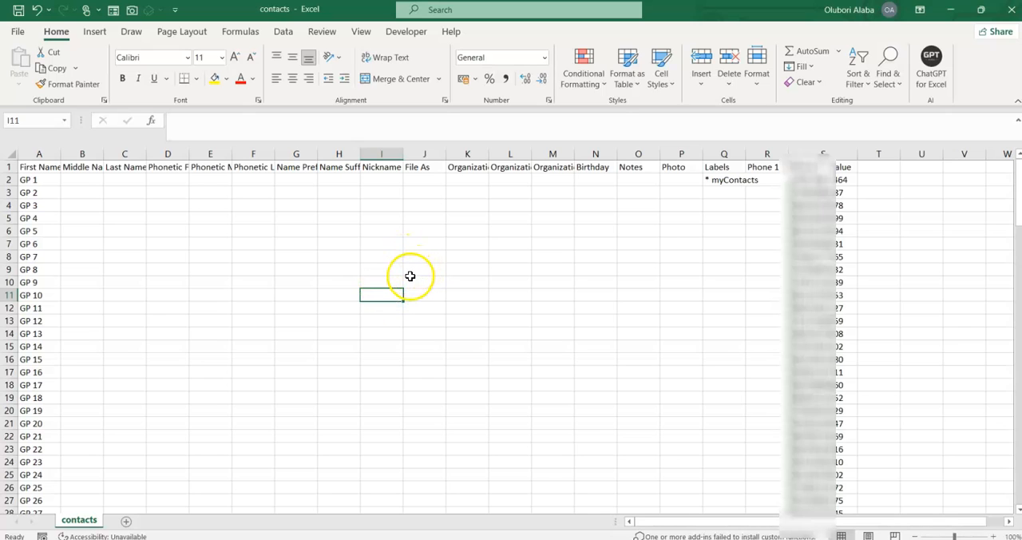
mouse_move(338, 280)
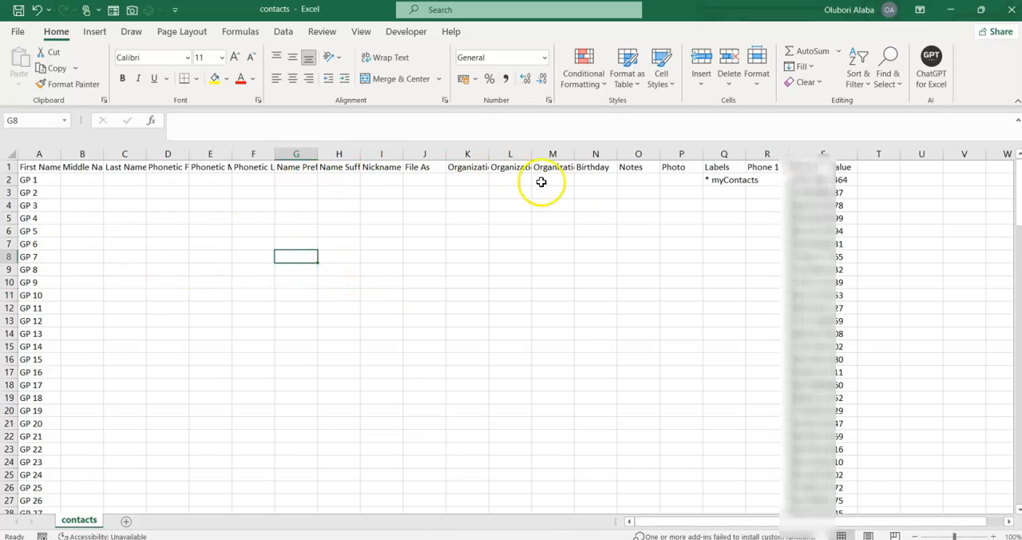
mouse_move(788, 372)
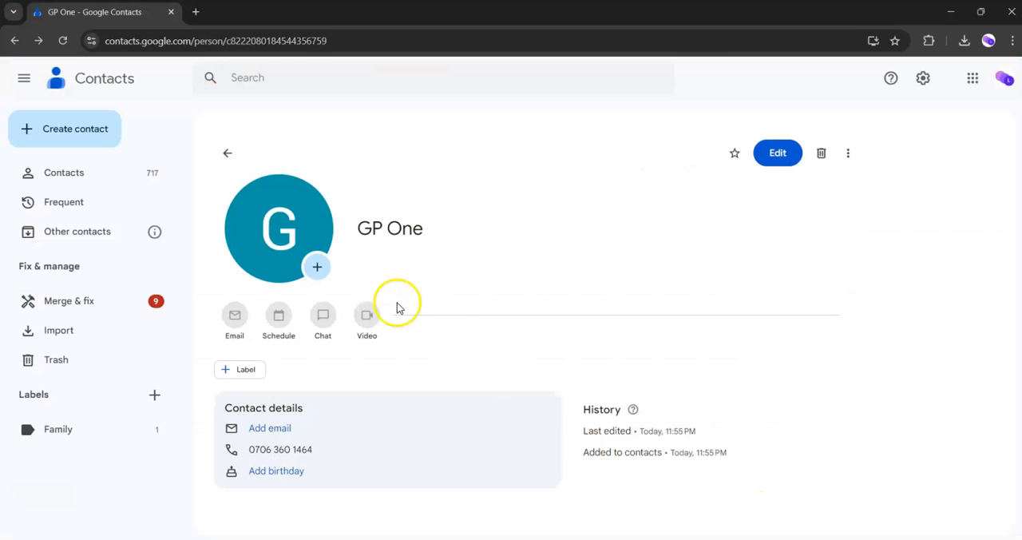
mouse_move(46, 129)
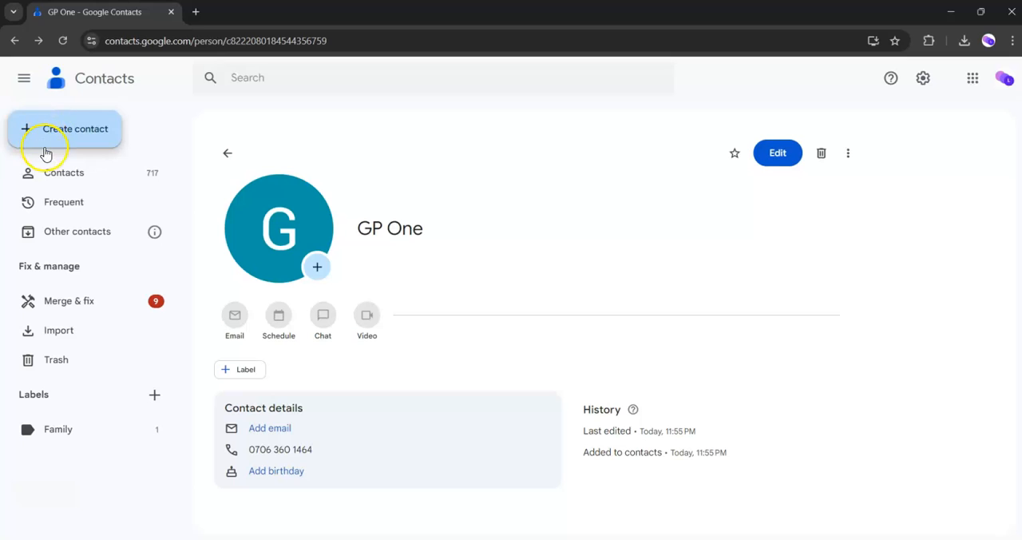
mouse_move(59, 330)
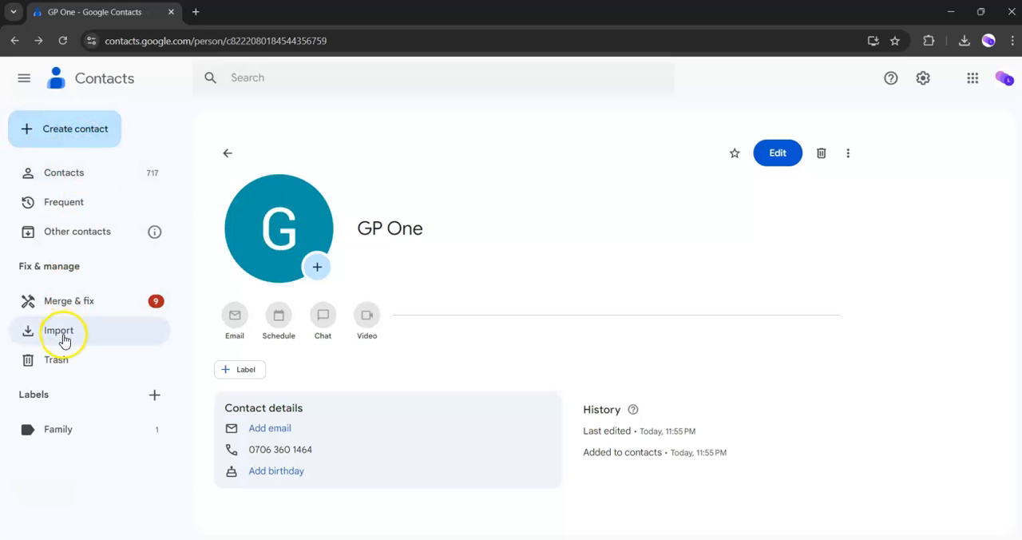
Step: Pick contacts.csv from the Downloads folder in the import dialog and import it
click(58, 329)
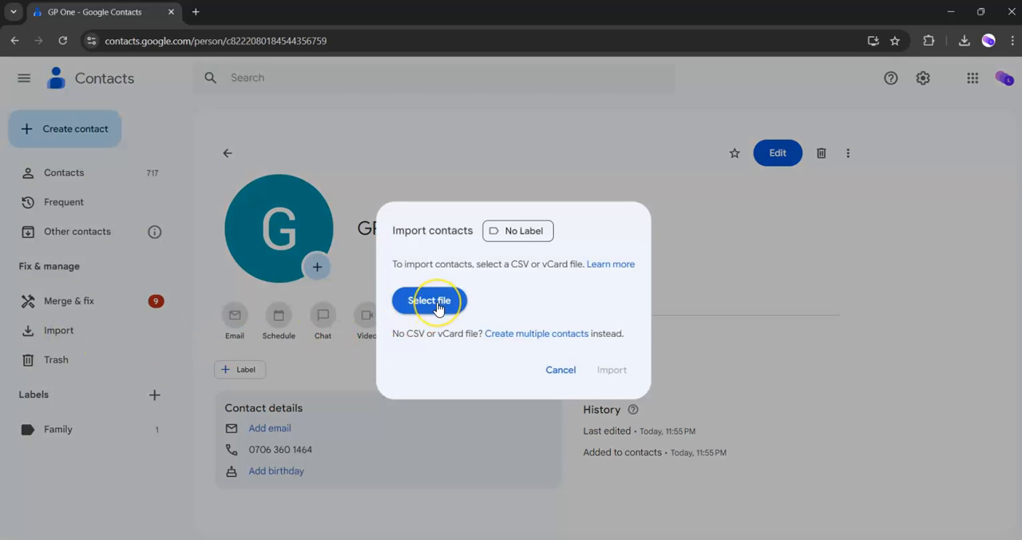
click(428, 300)
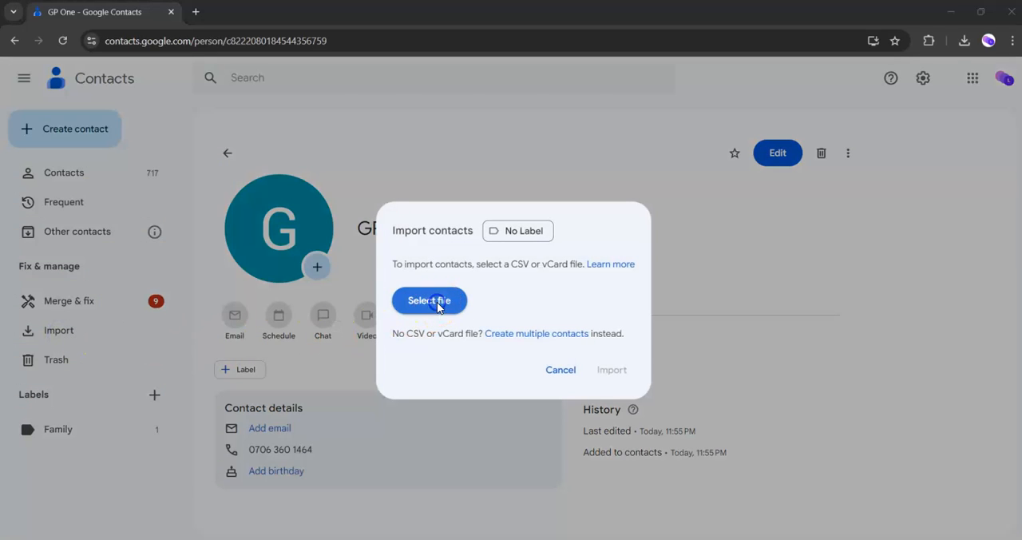
click(429, 300)
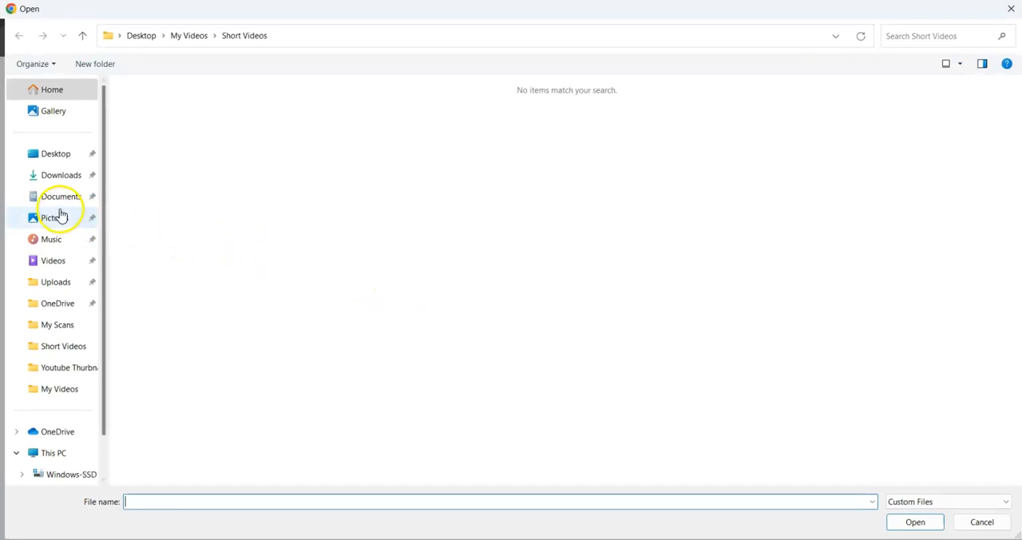
click(60, 175)
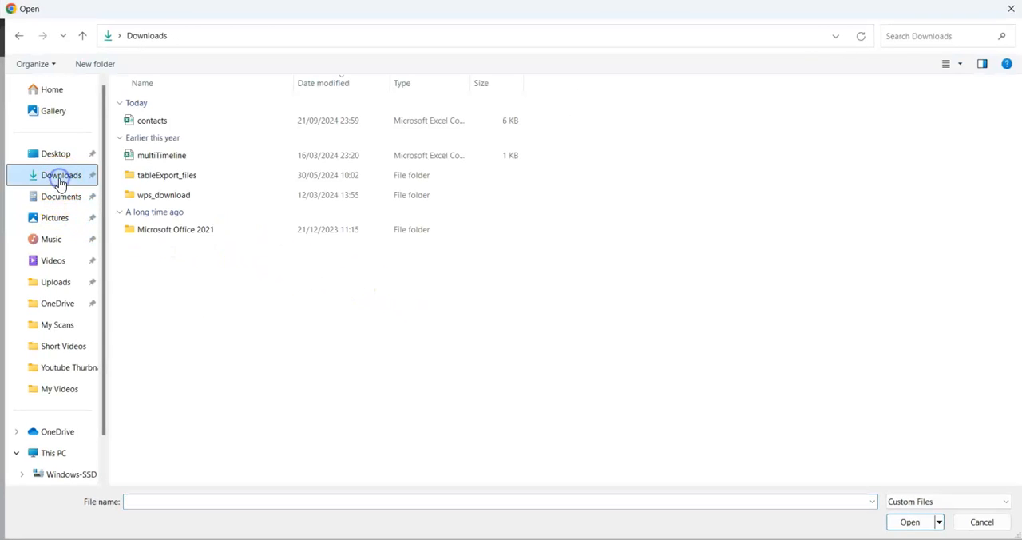
click(152, 119)
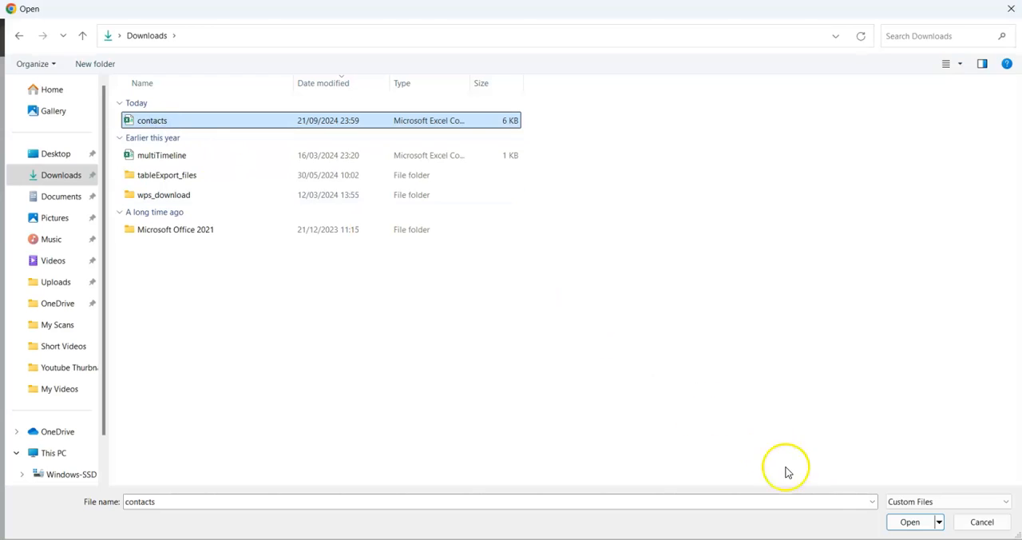
click(909, 521)
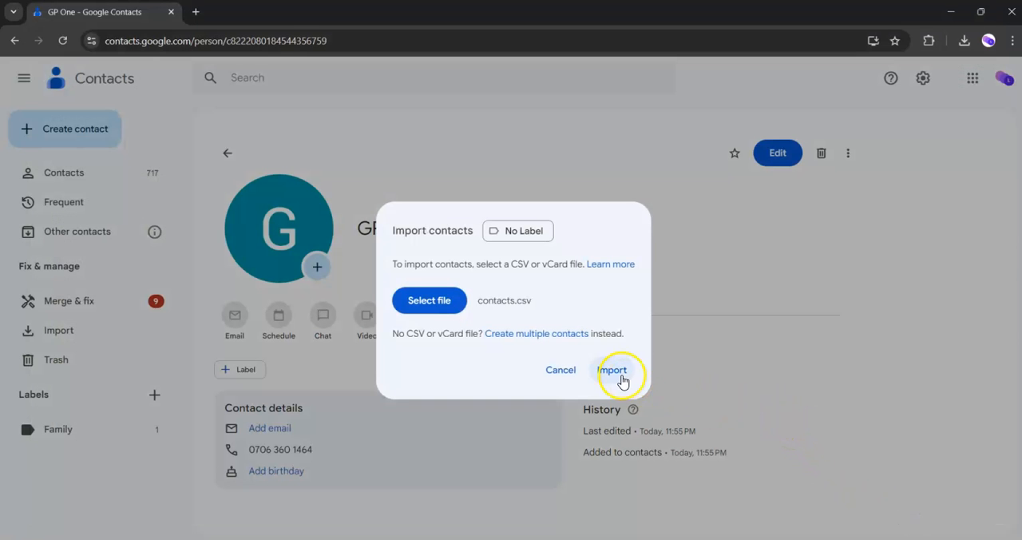
click(613, 370)
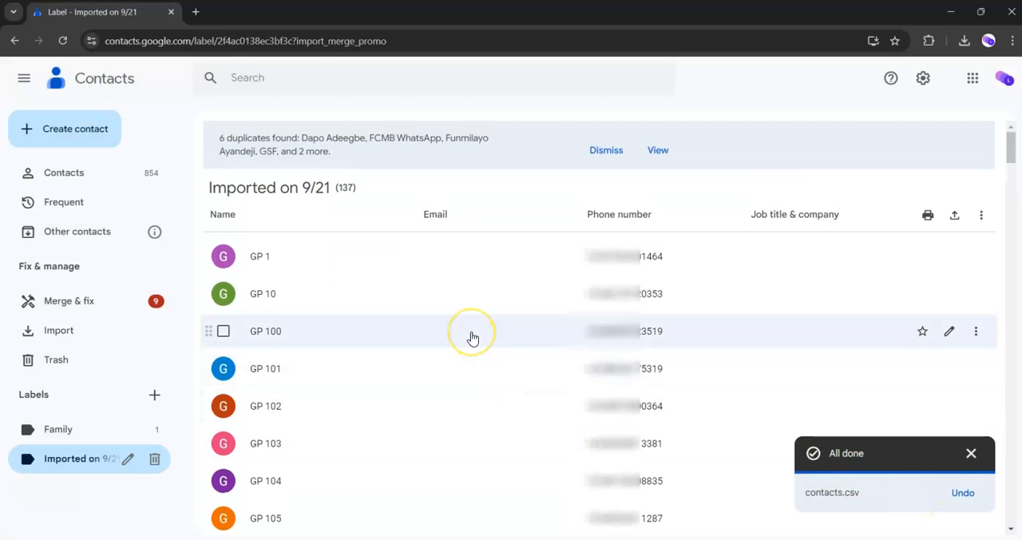
Step: Scroll through the Imported on 9/21 list to check the GP contacts and numbers
scroll(down, 3)
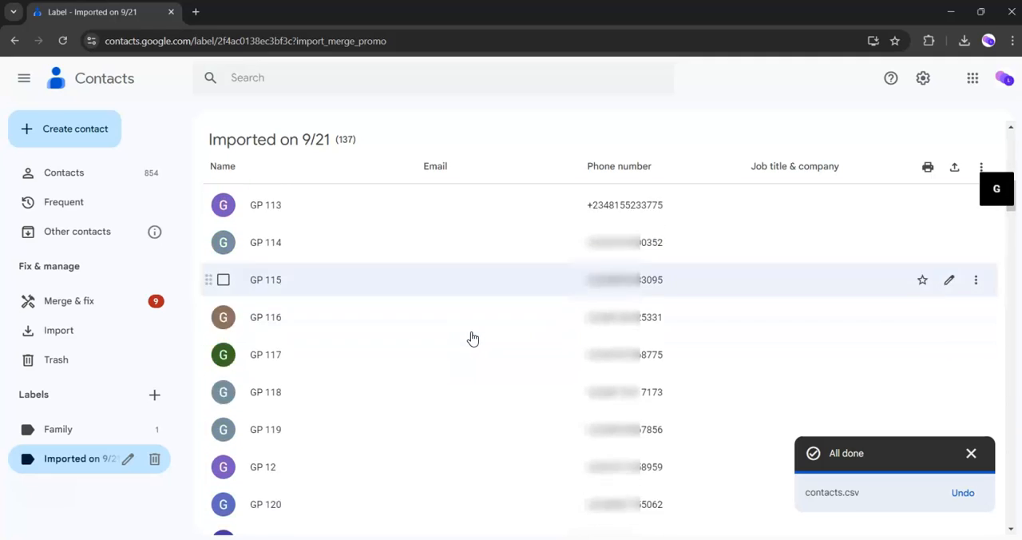
scroll(down, 3)
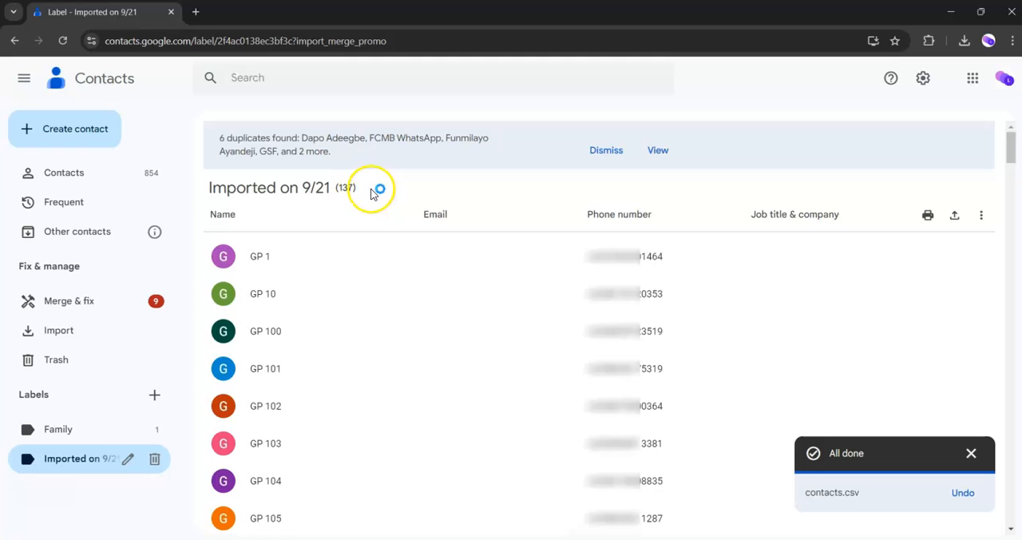
mouse_move(335, 207)
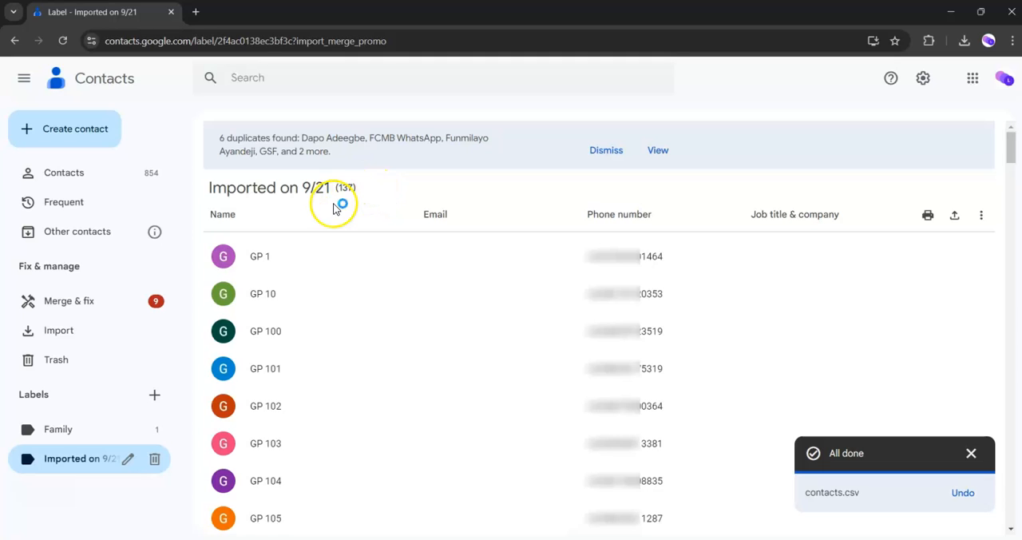
mouse_move(546, 365)
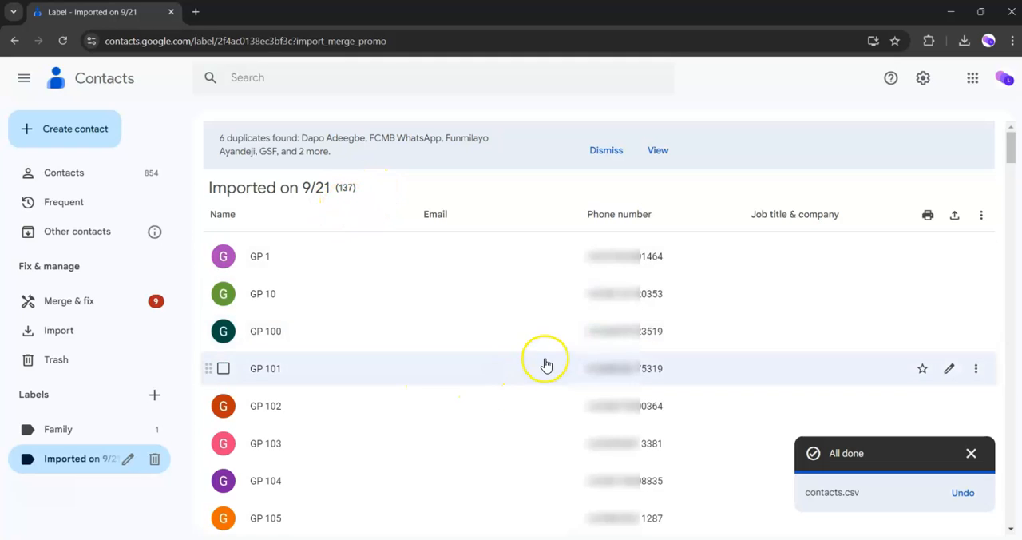
mouse_move(604, 292)
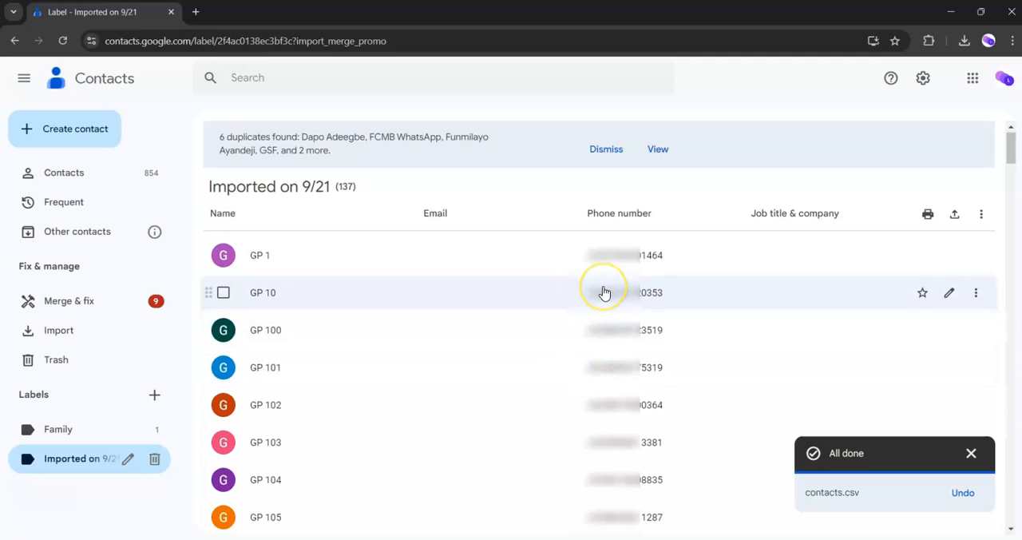
scroll(down, 3)
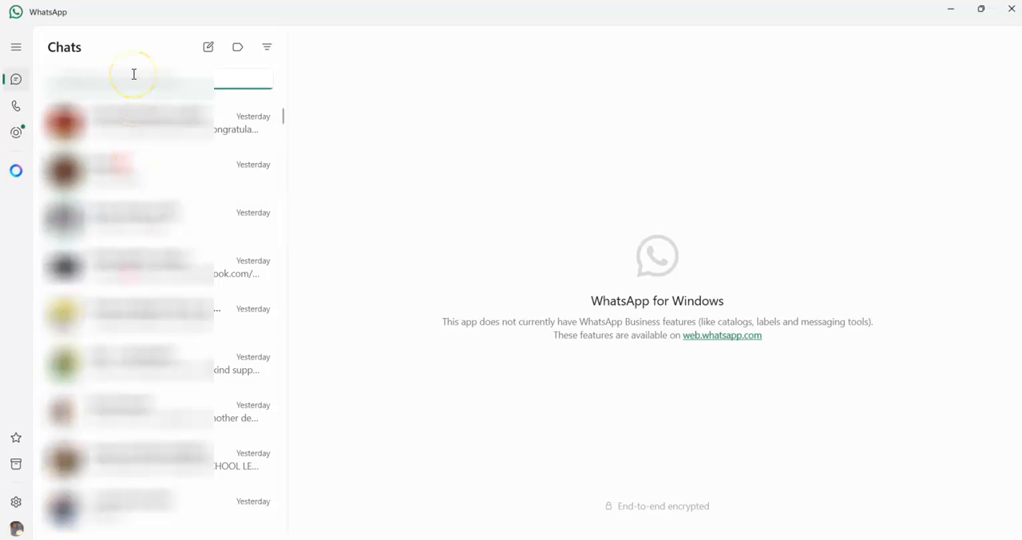
Step: Search WhatsApp chats for GIPI NSQF v2, open it, and view the group details
click(133, 78)
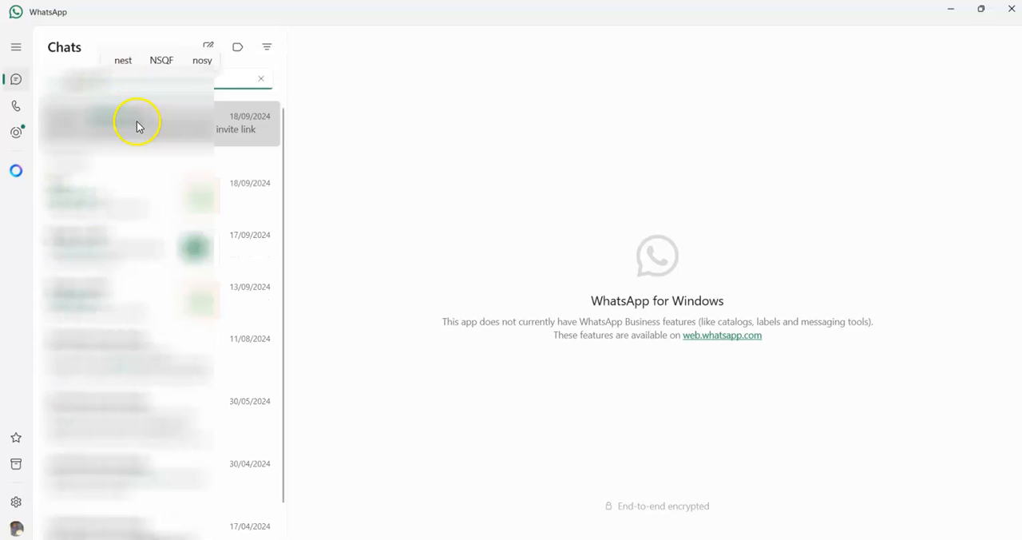
click(128, 124)
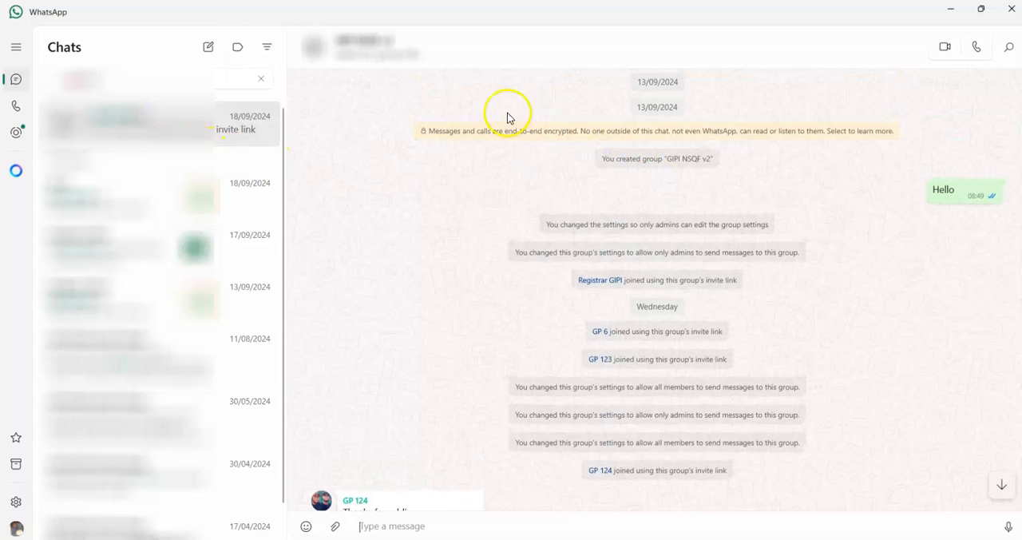
click(375, 46)
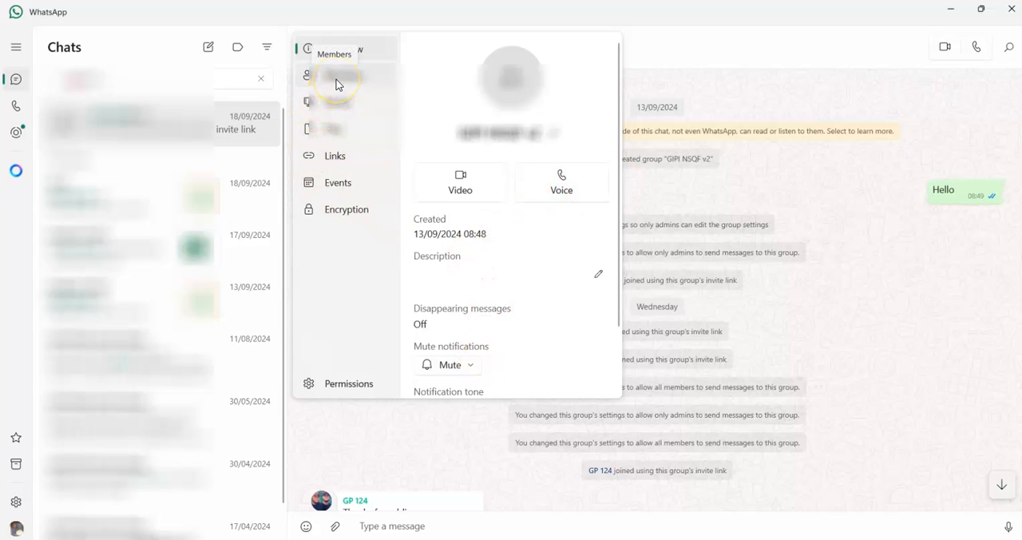
Step: Open the Add members panel from the group's member list
click(344, 75)
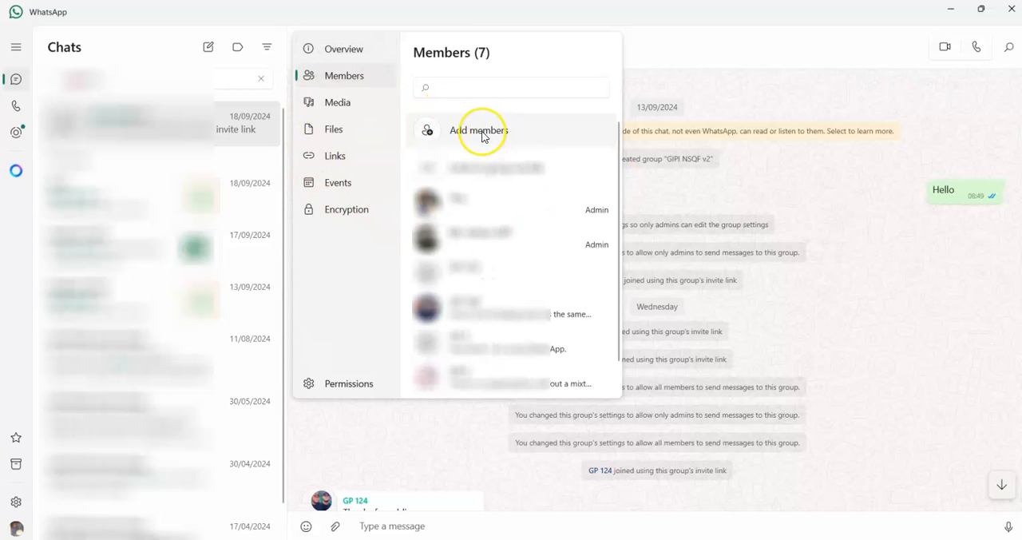
click(478, 130)
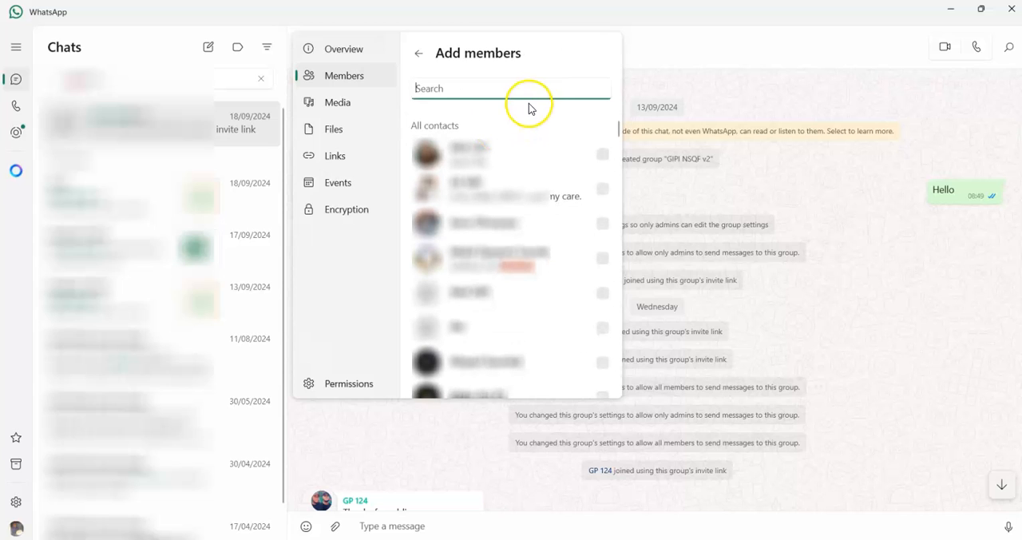
scroll(down, 3)
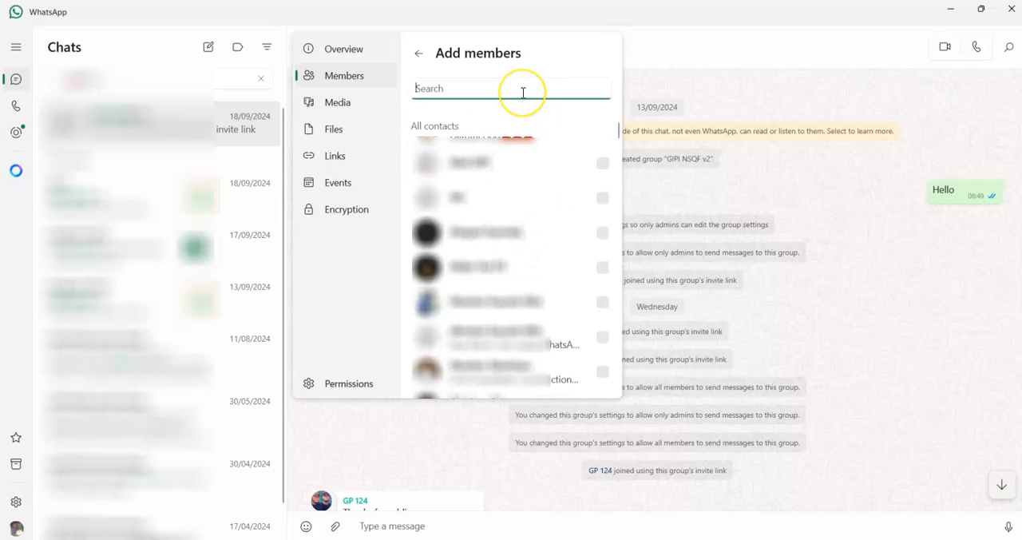
Step: Filter the candidate contacts by 'gp' and scroll through the imported GP contacts
click(511, 88)
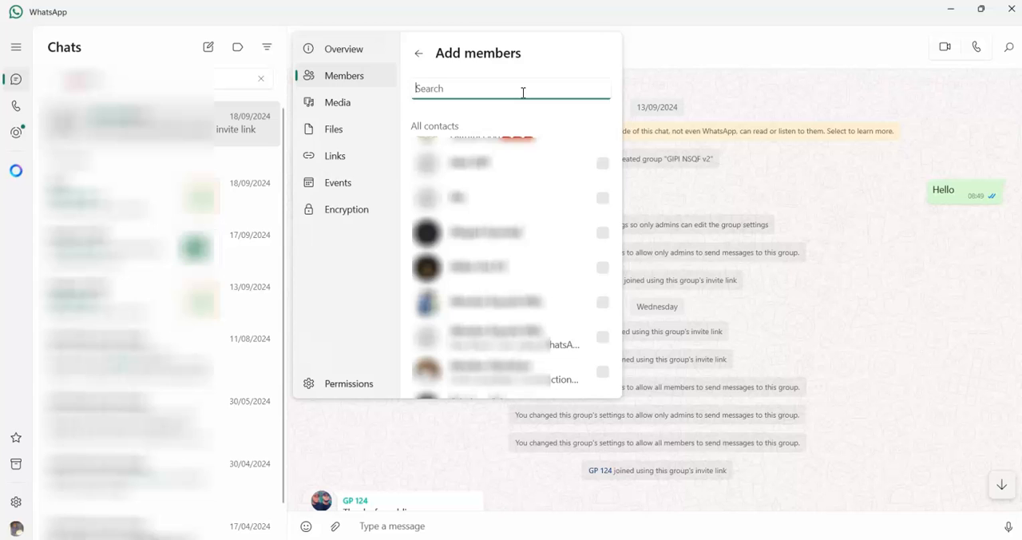
text(gp)
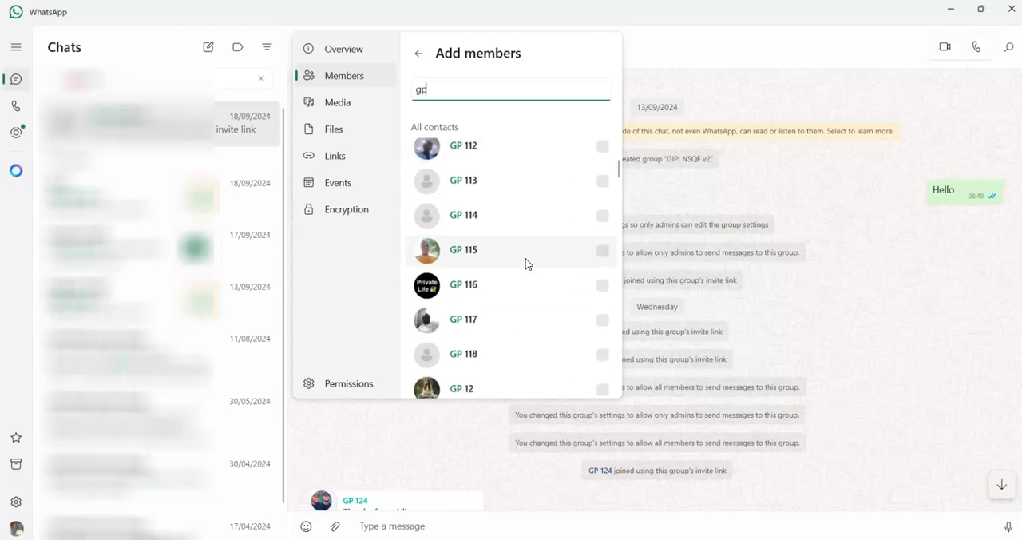
scroll(down, 3)
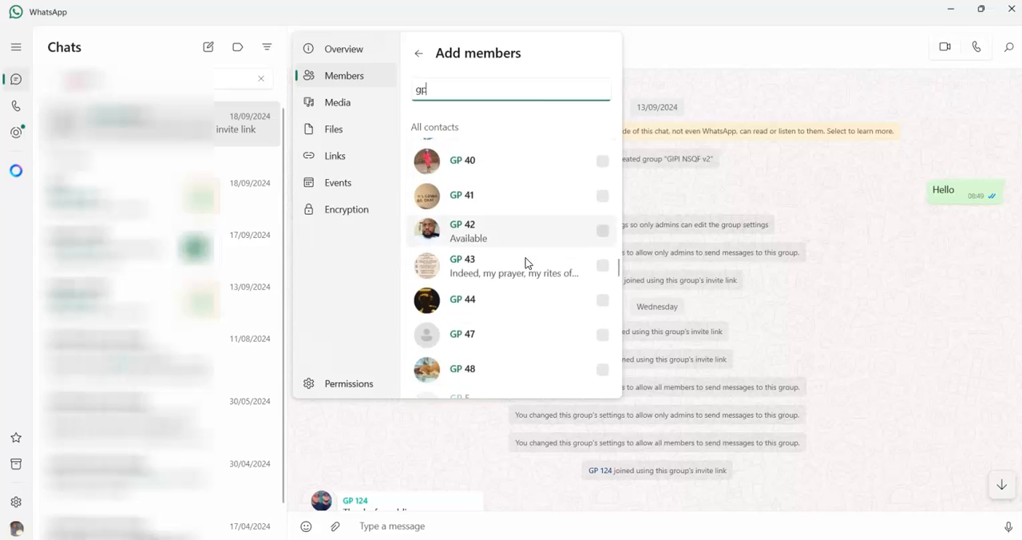
scroll(down, 3)
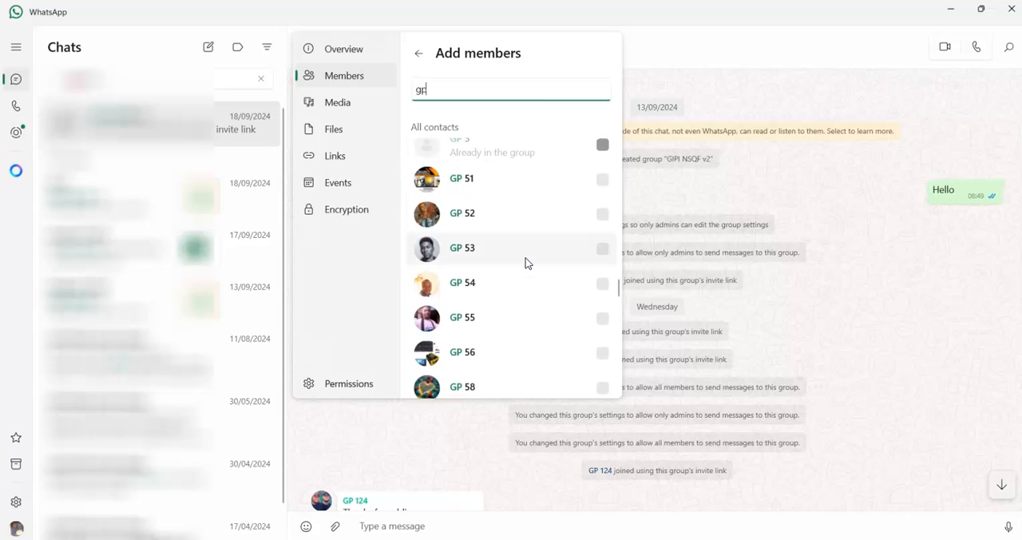
scroll(down, 3)
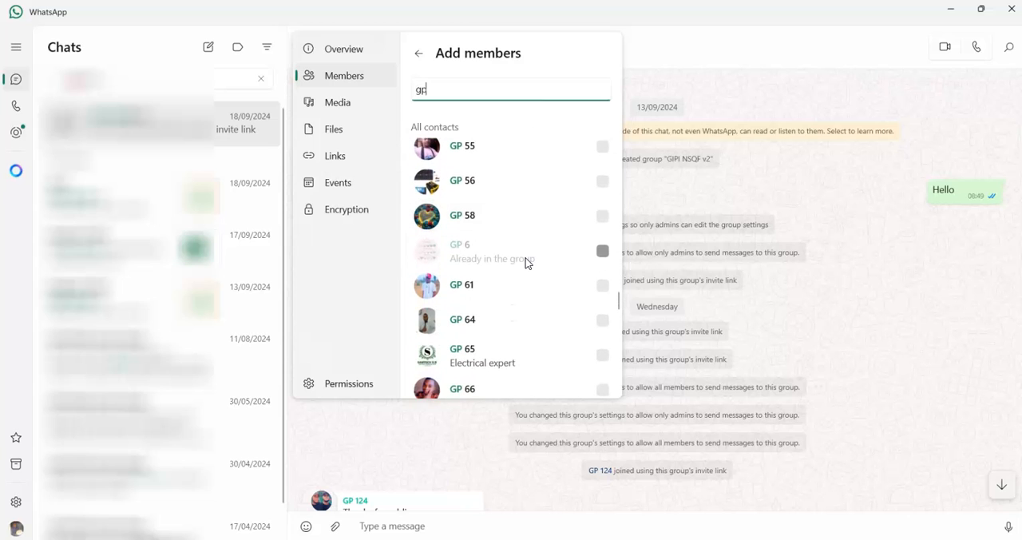
scroll(down, 3)
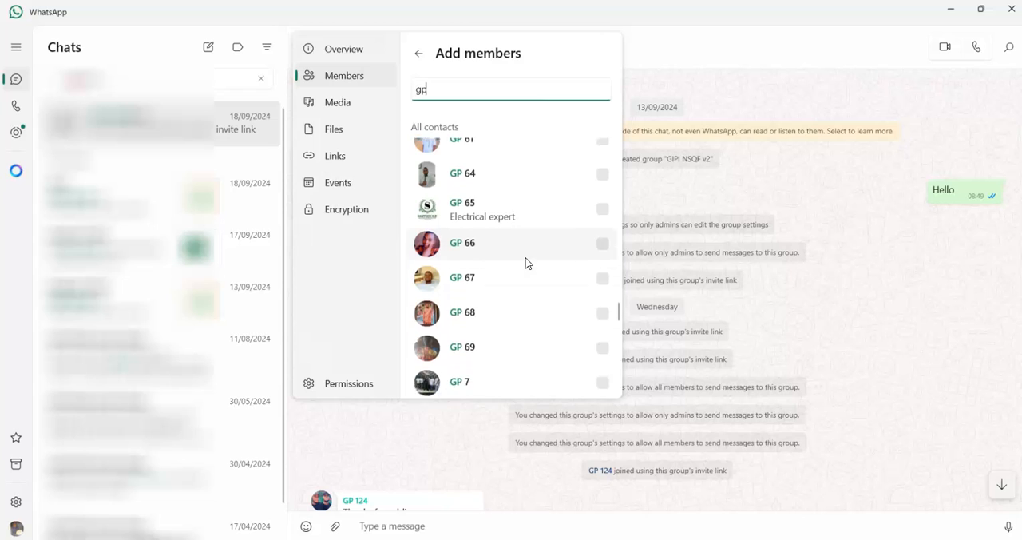
scroll(down, 3)
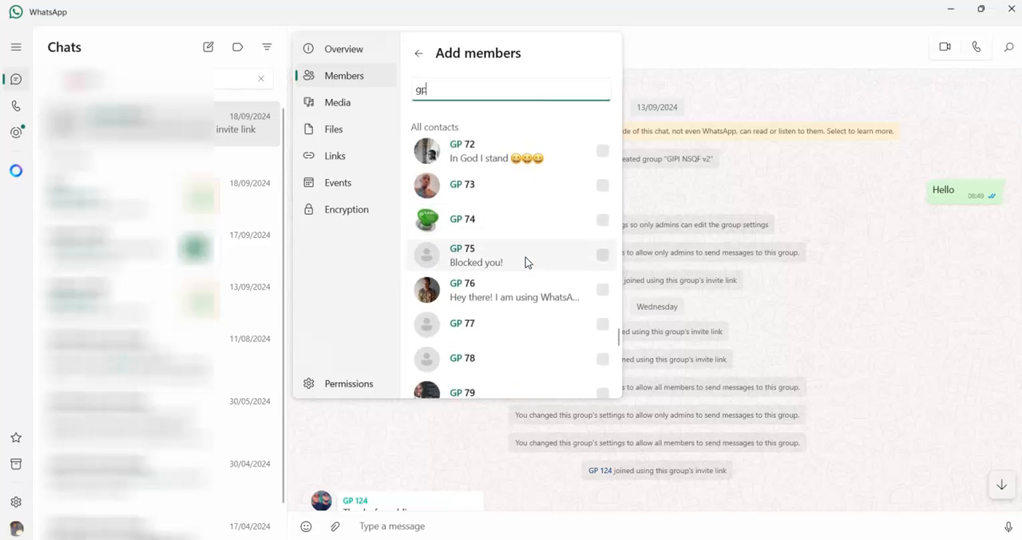
scroll(down, 3)
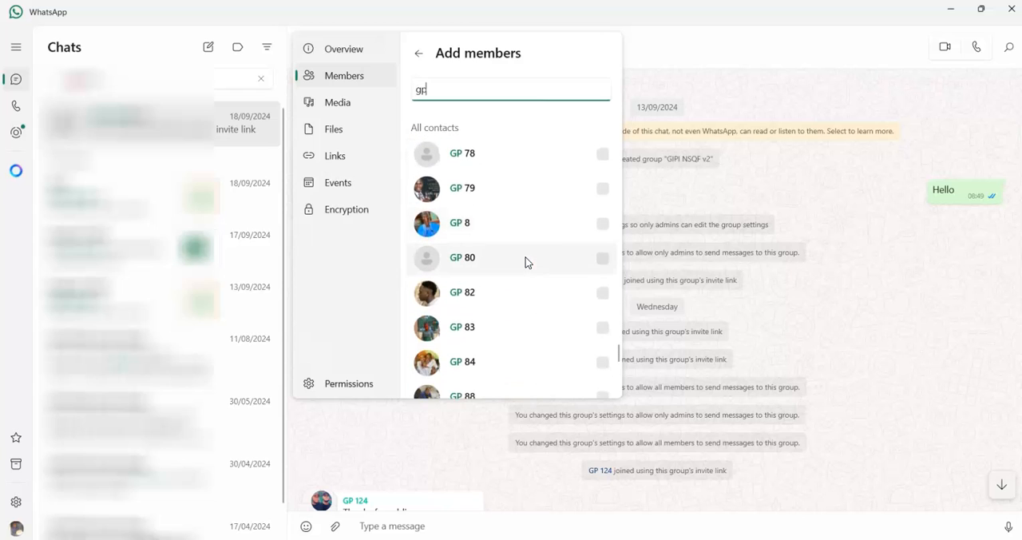
scroll(down, 3)
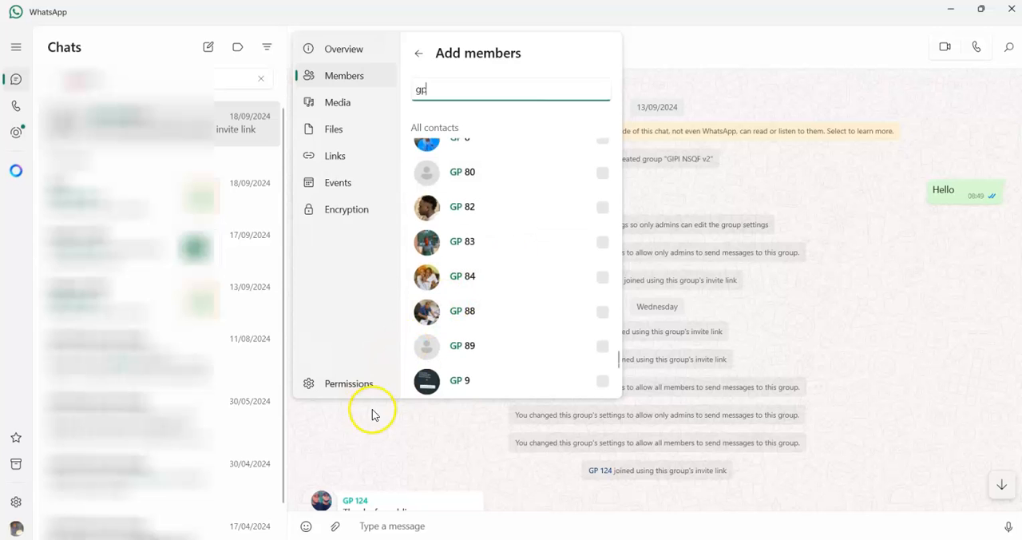